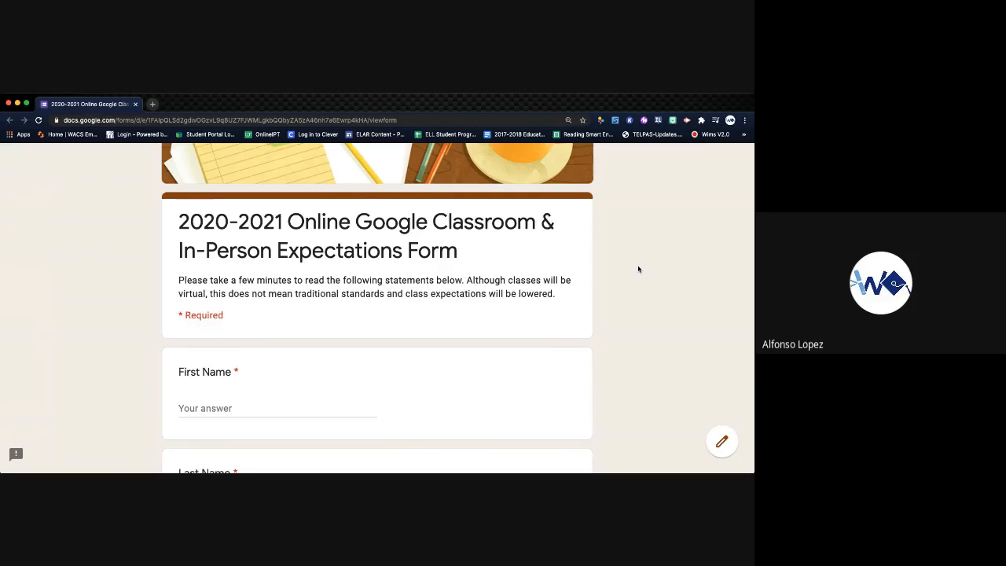
mouse_move(635, 276)
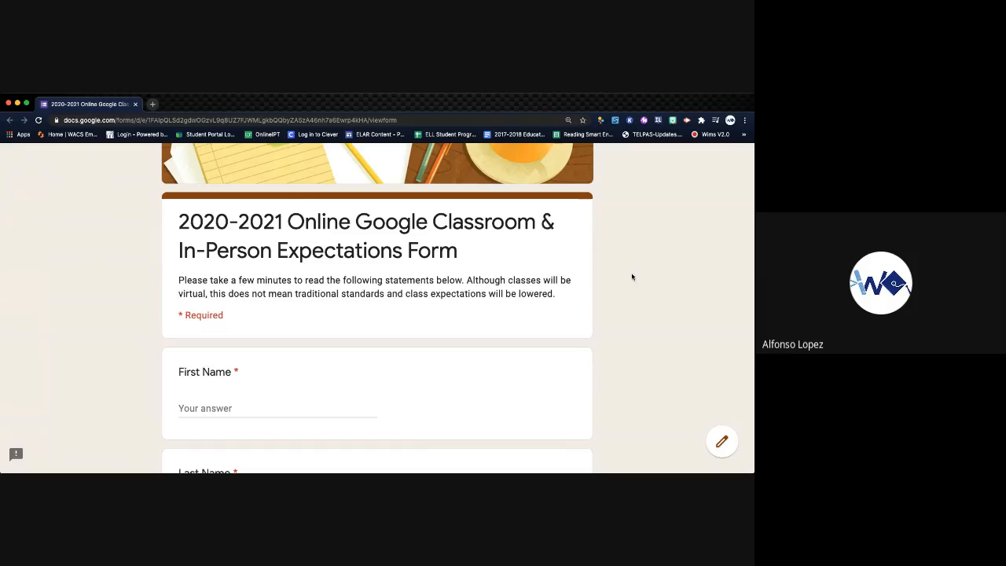
mouse_move(626, 280)
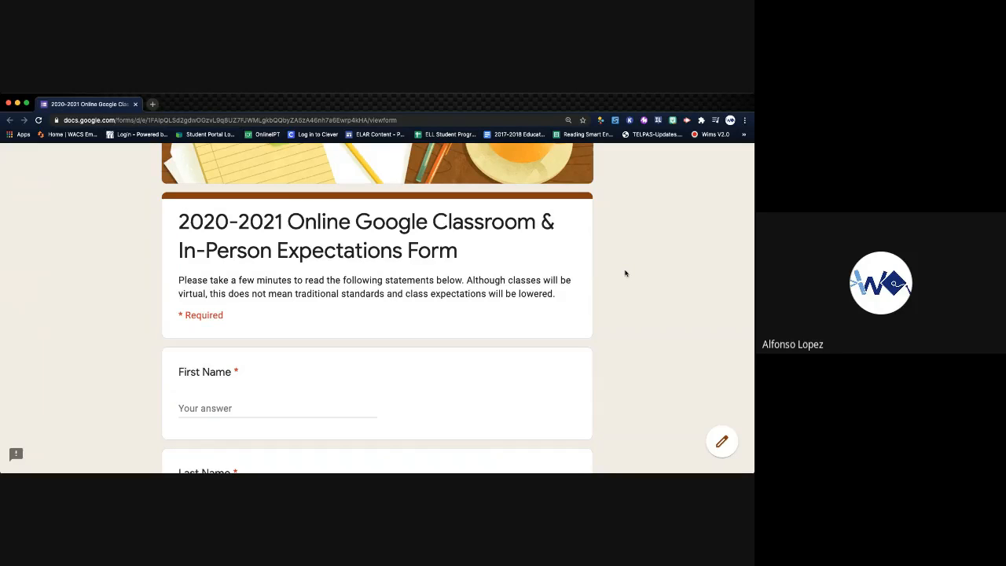
mouse_move(612, 276)
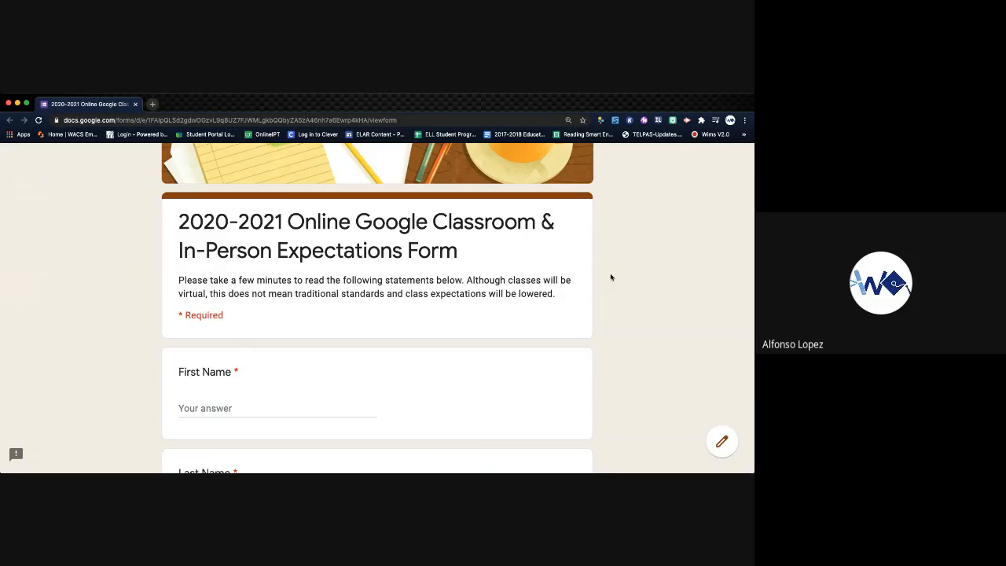
mouse_move(637, 277)
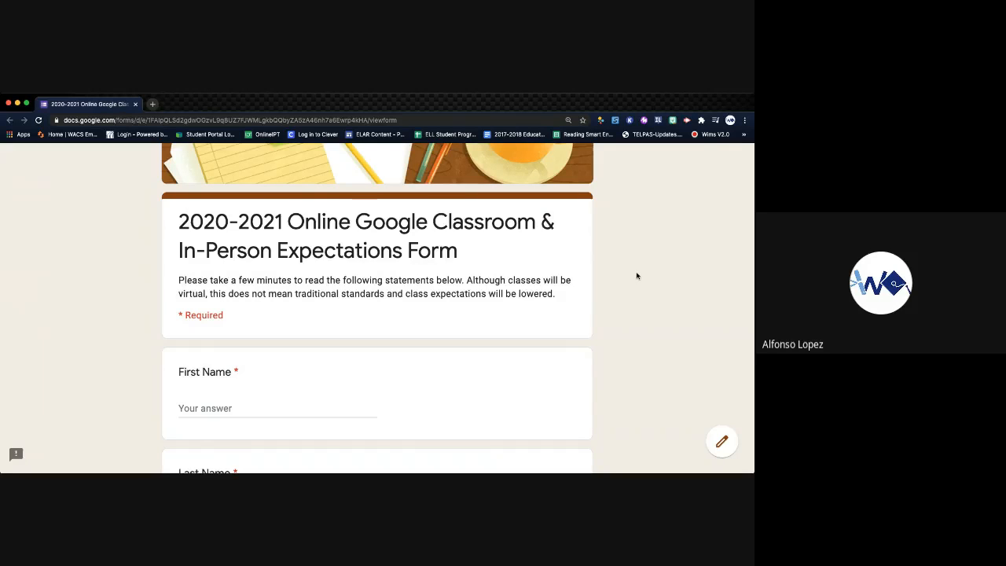
mouse_move(616, 258)
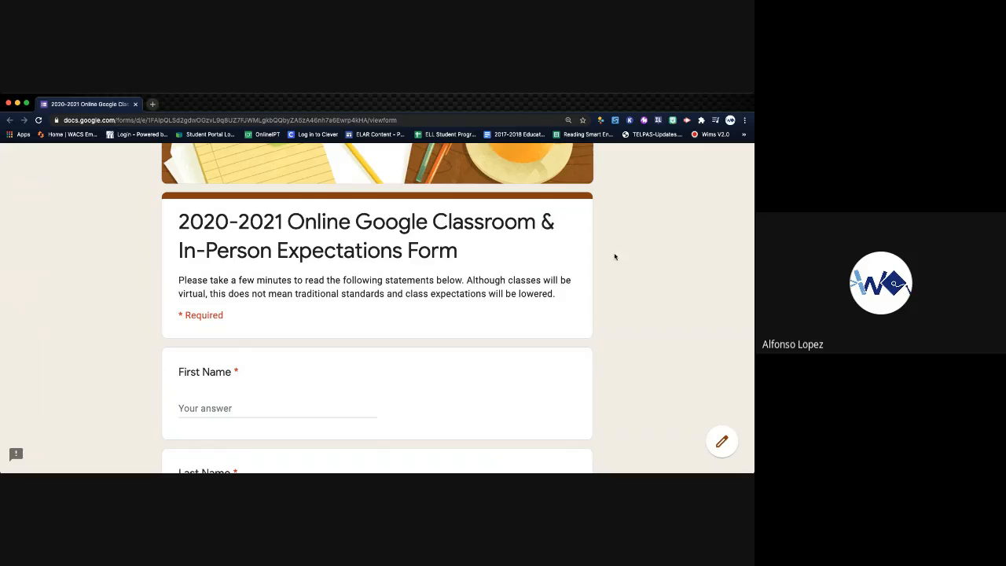
Step: Answer Yes to the first statement about ELD assignments being in Google Classroom
scroll(down, 3)
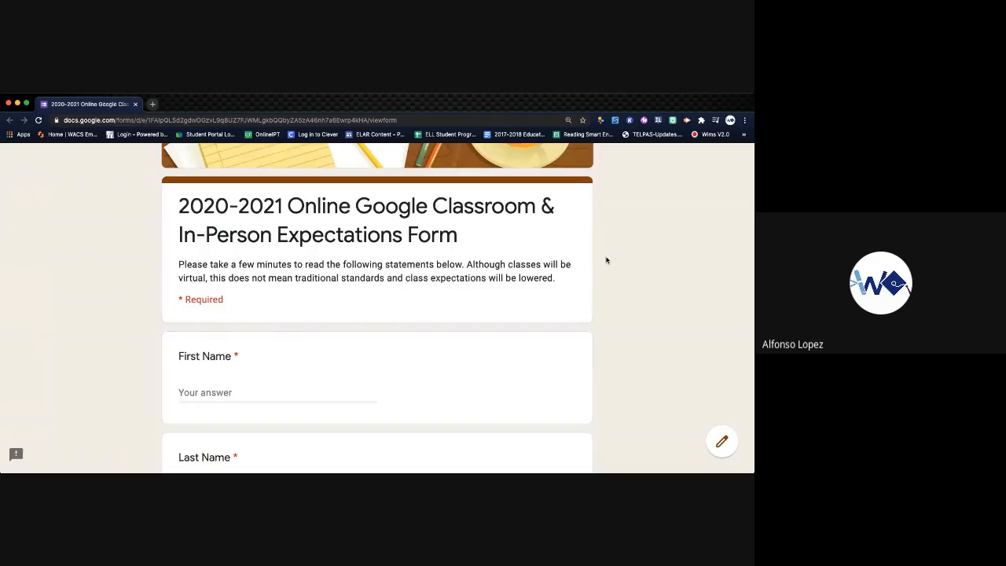
mouse_move(608, 265)
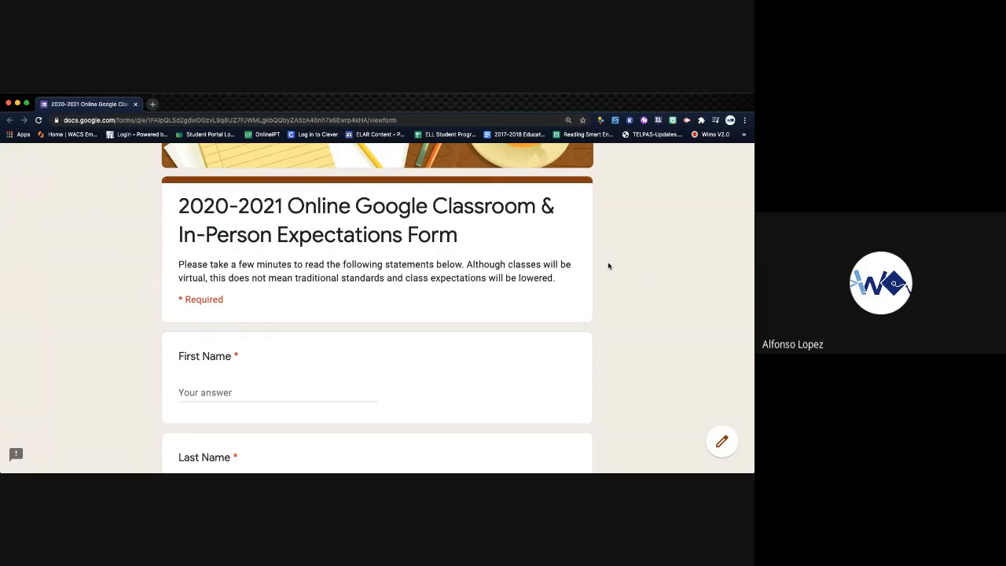
mouse_move(465, 269)
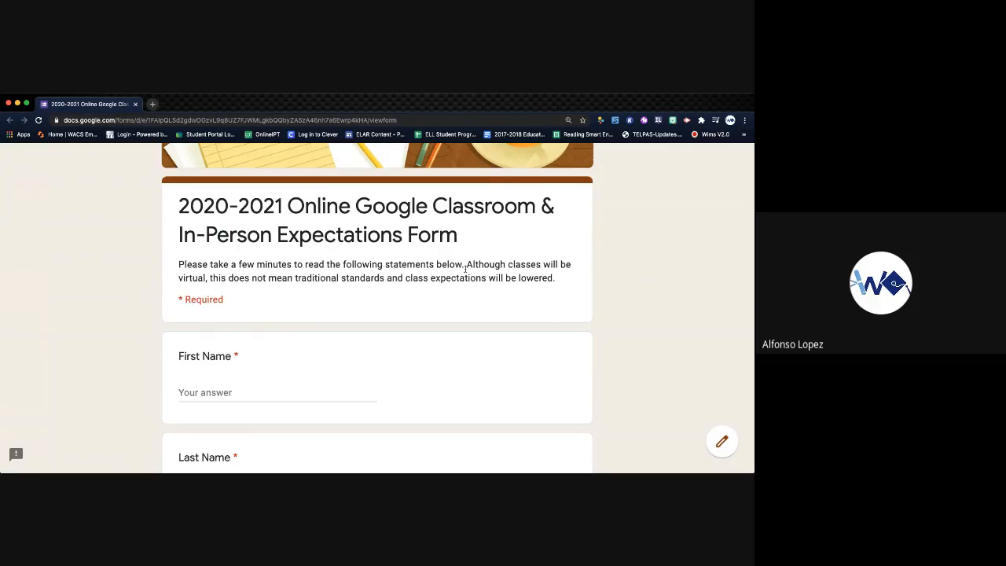
mouse_move(657, 348)
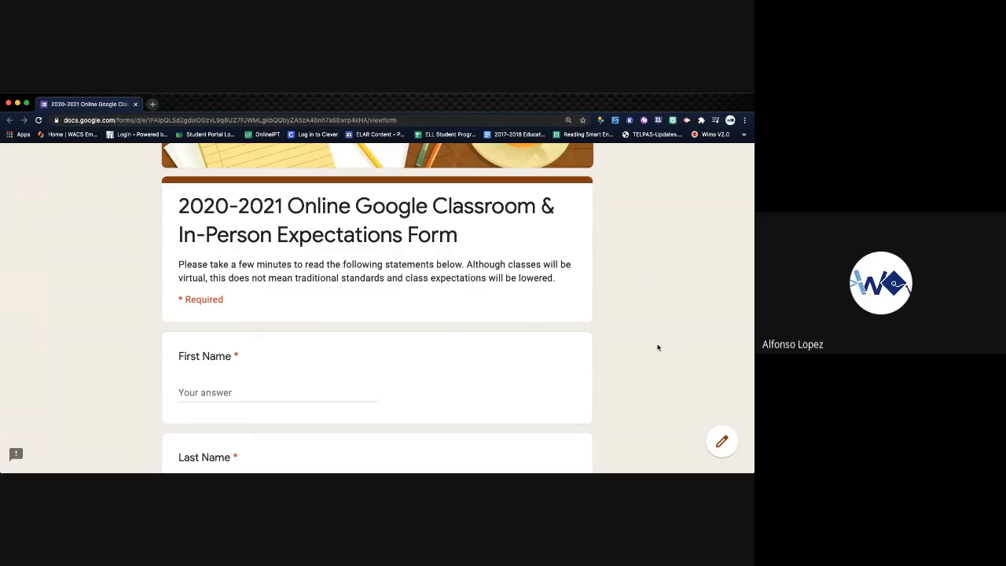
scroll(down, 3)
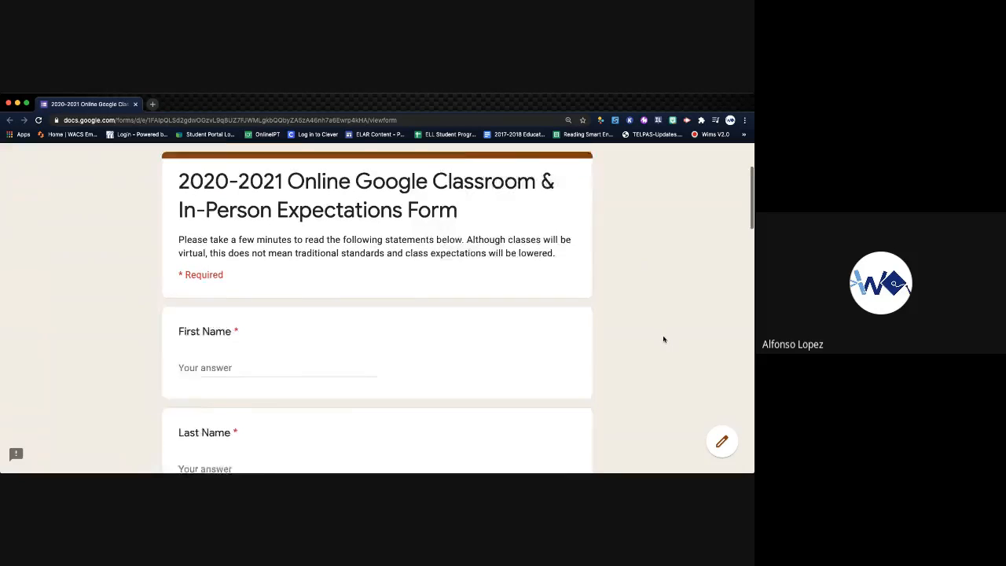
scroll(down, 3)
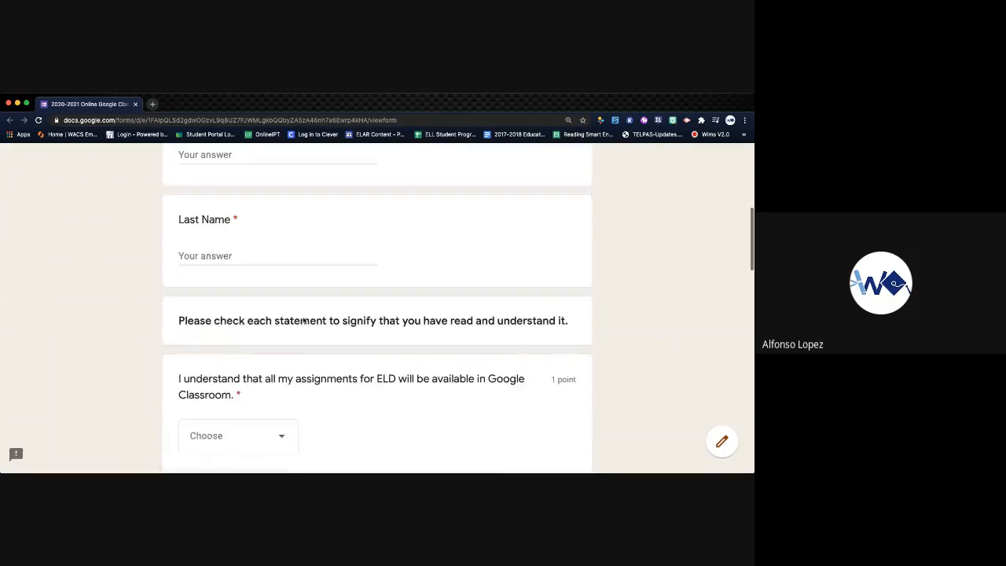
mouse_move(547, 344)
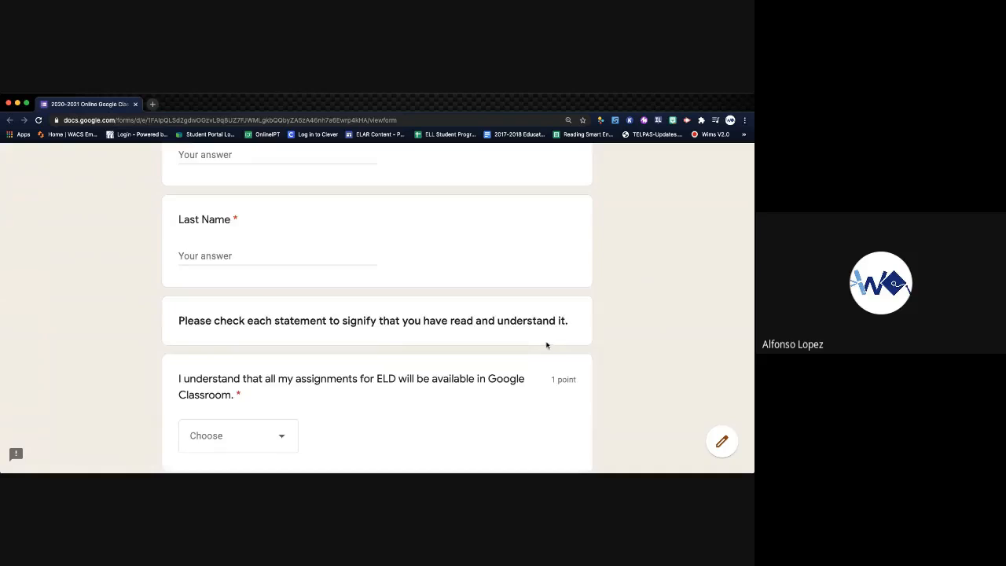
scroll(down, 3)
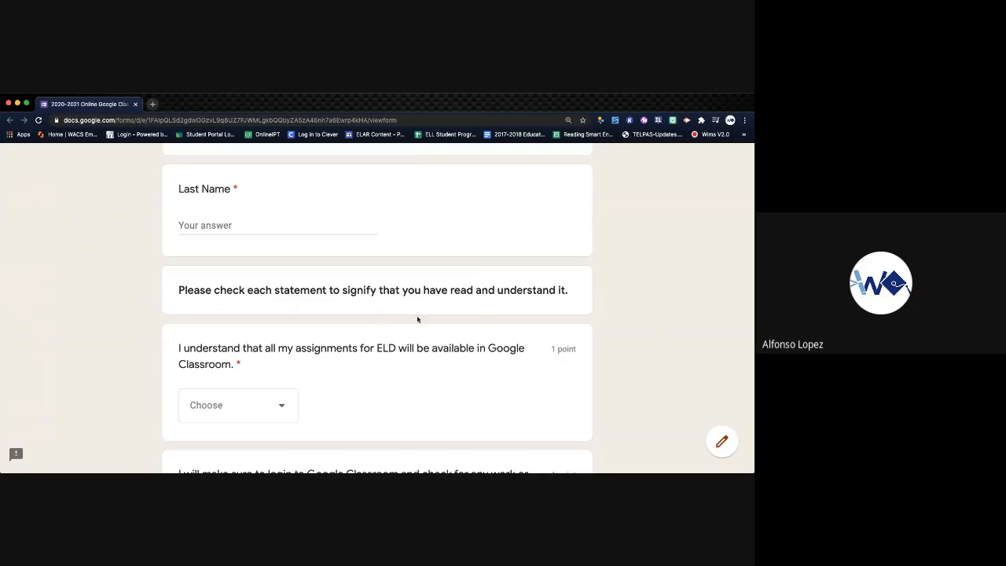
scroll(down, 3)
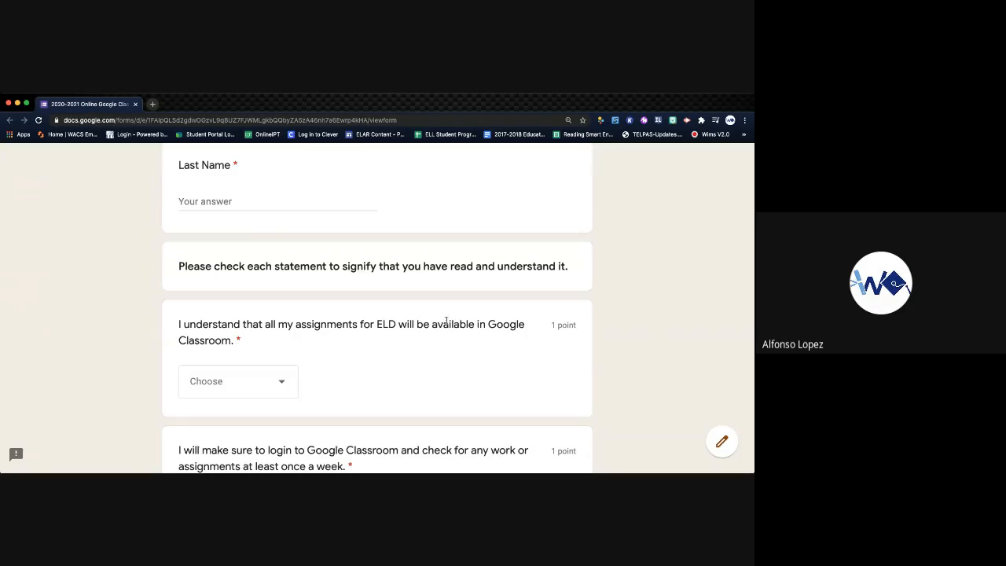
mouse_move(531, 320)
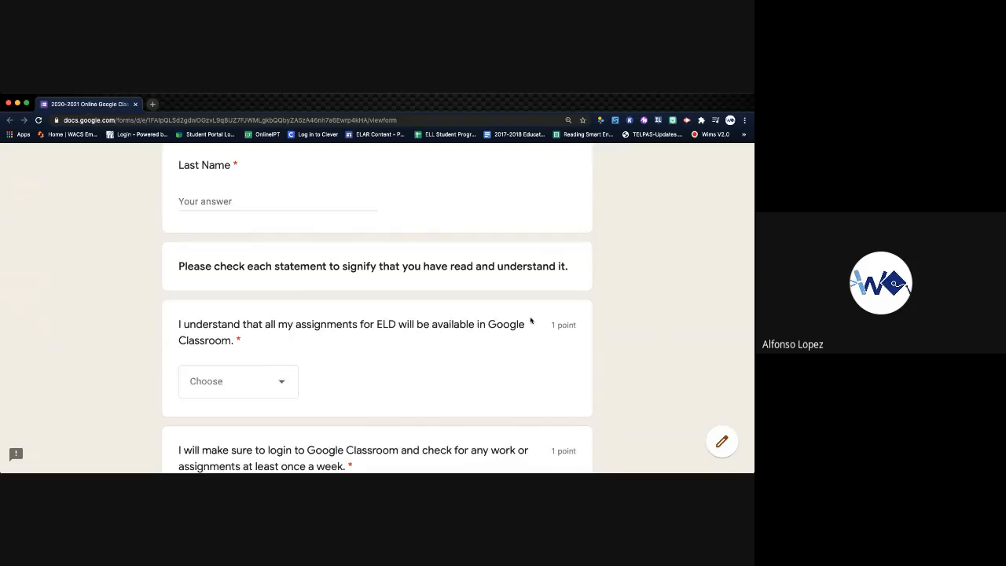
scroll(down, 3)
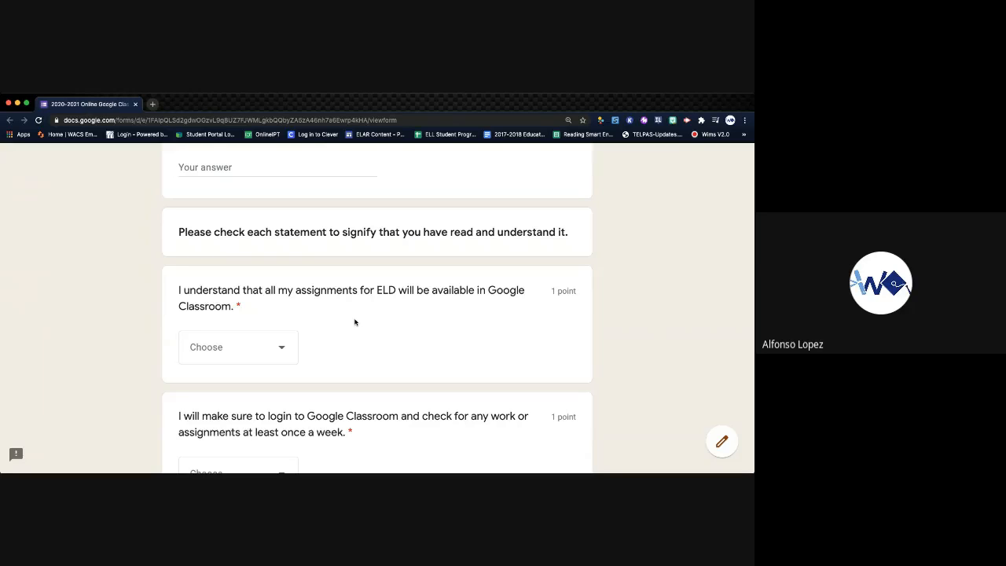
click(237, 348)
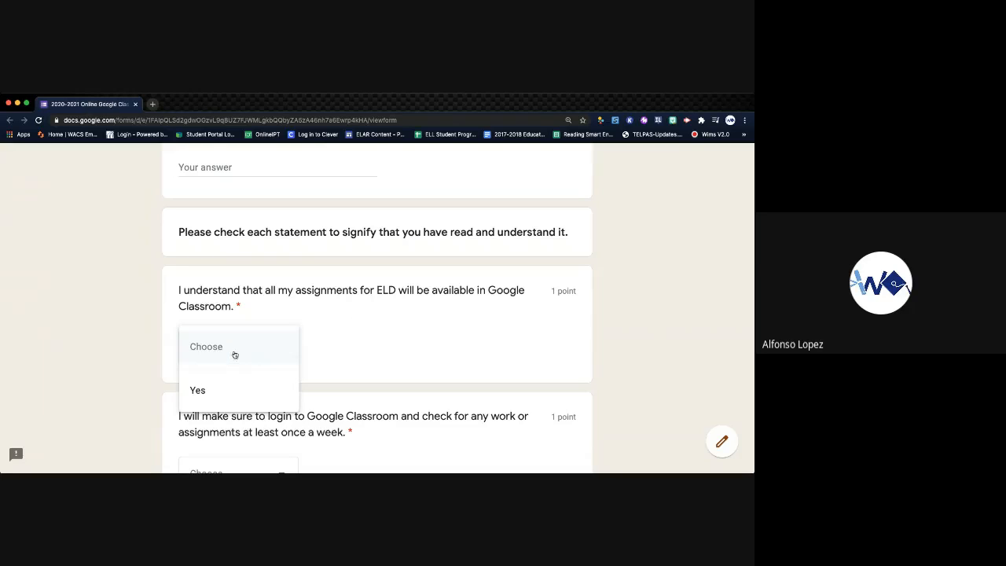
click(198, 390)
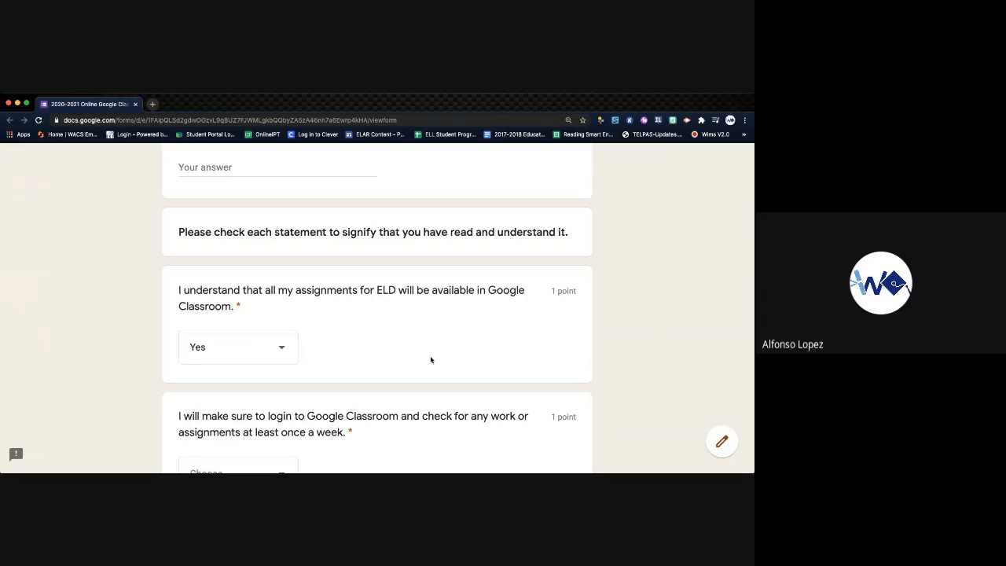
mouse_move(357, 339)
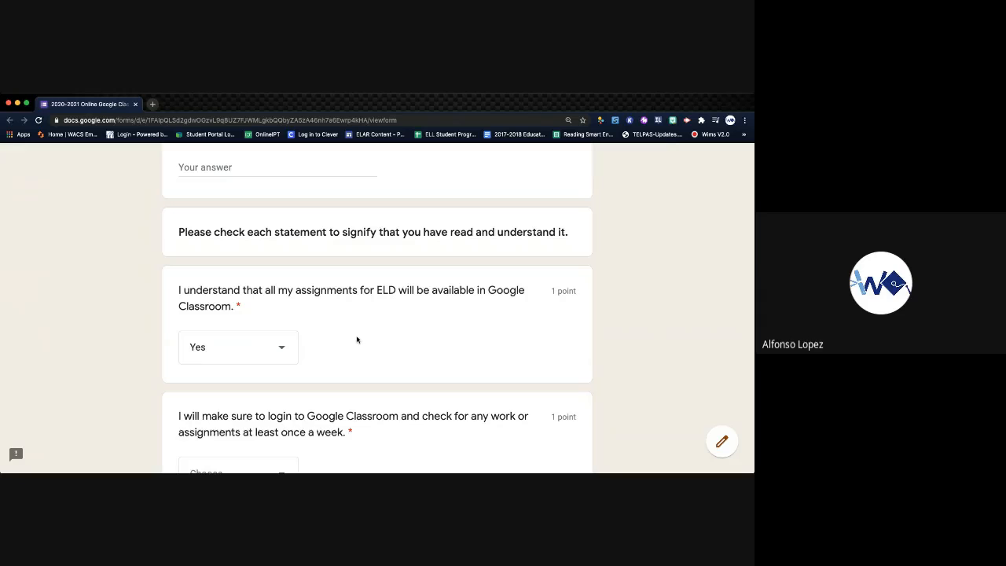
mouse_move(402, 311)
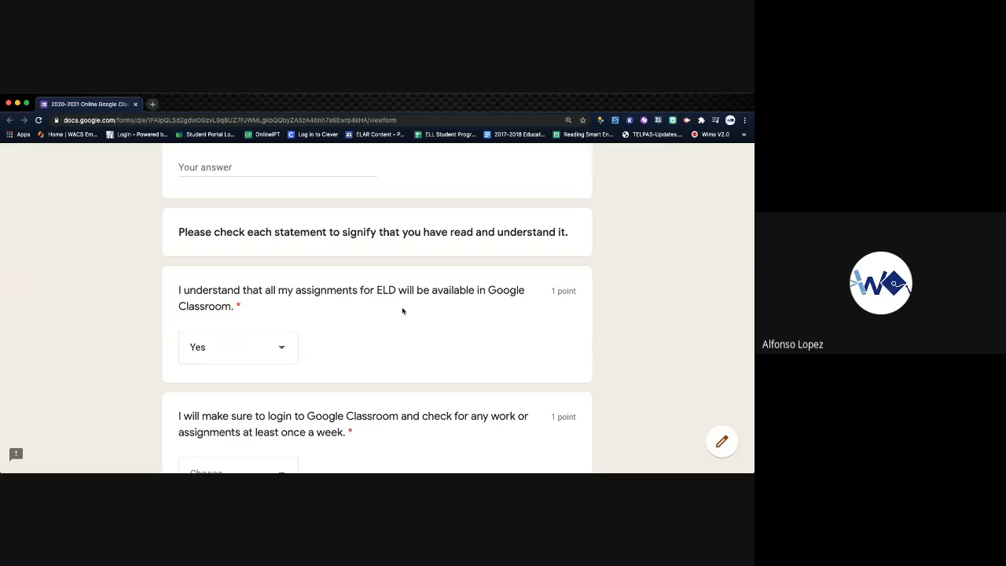
scroll(down, 3)
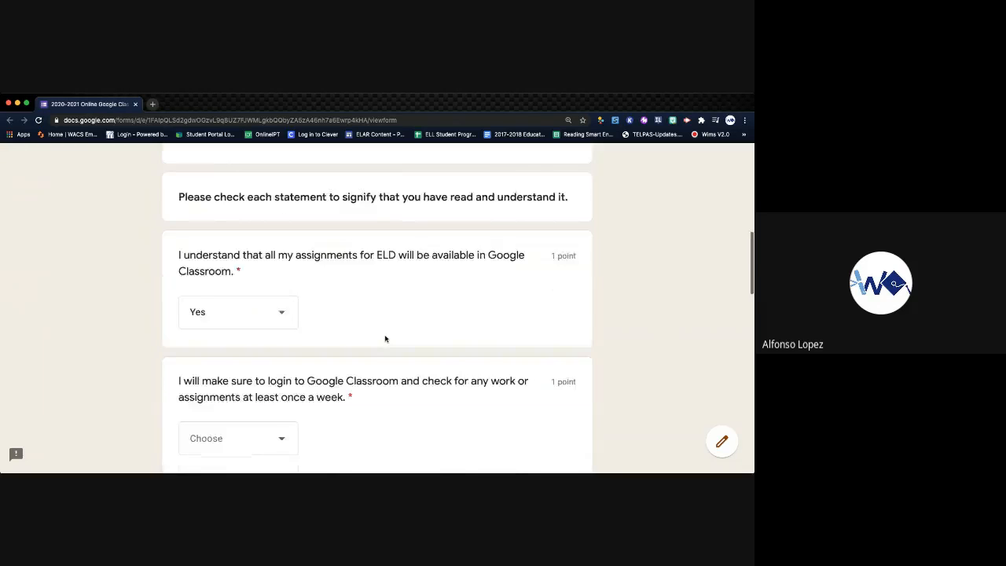
scroll(down, 3)
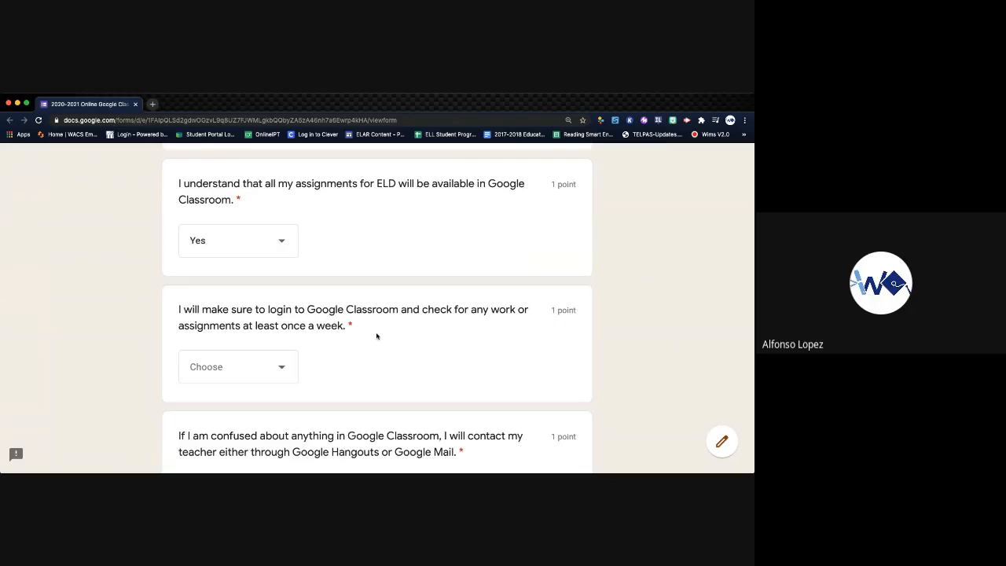
mouse_move(380, 336)
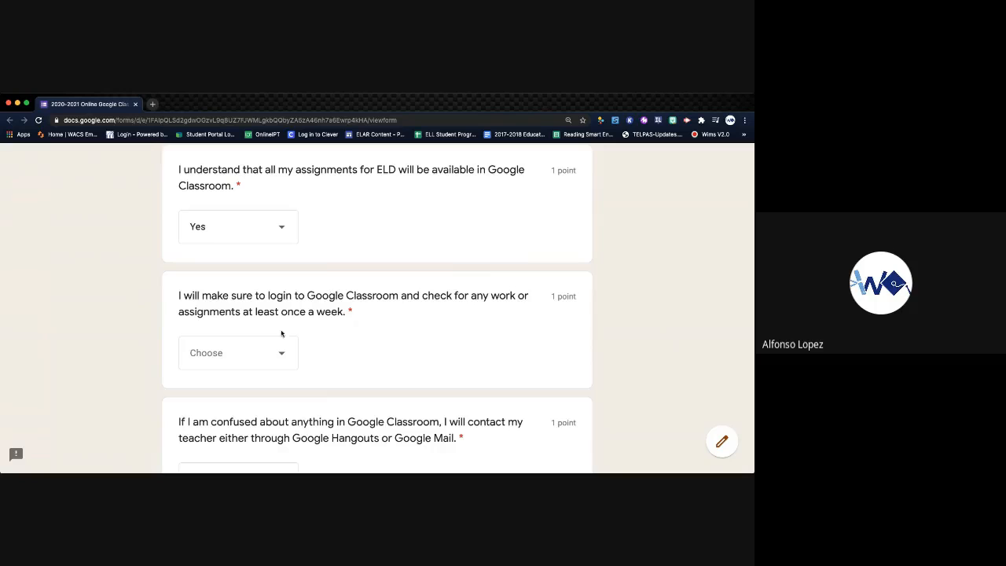
scroll(down, 3)
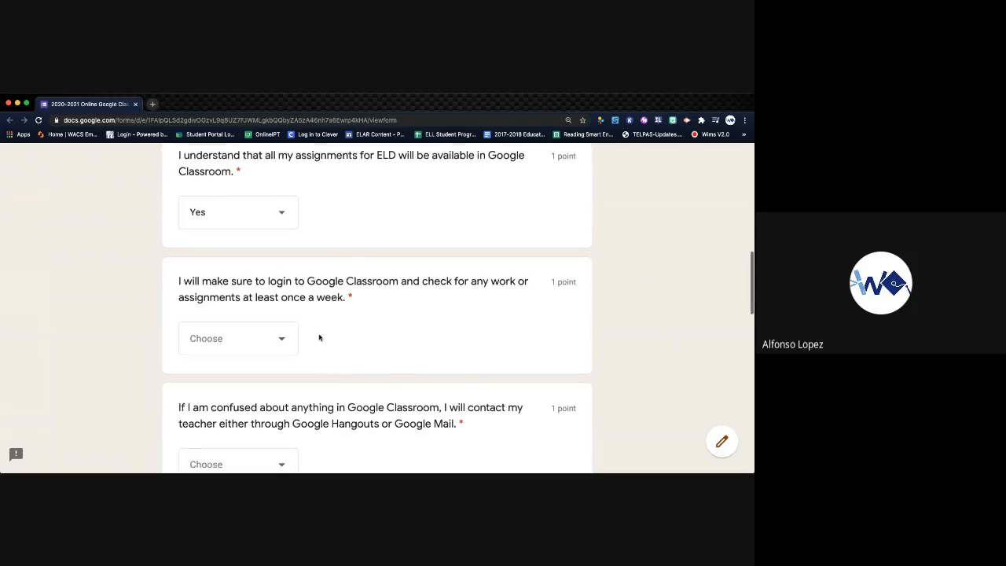
scroll(down, 3)
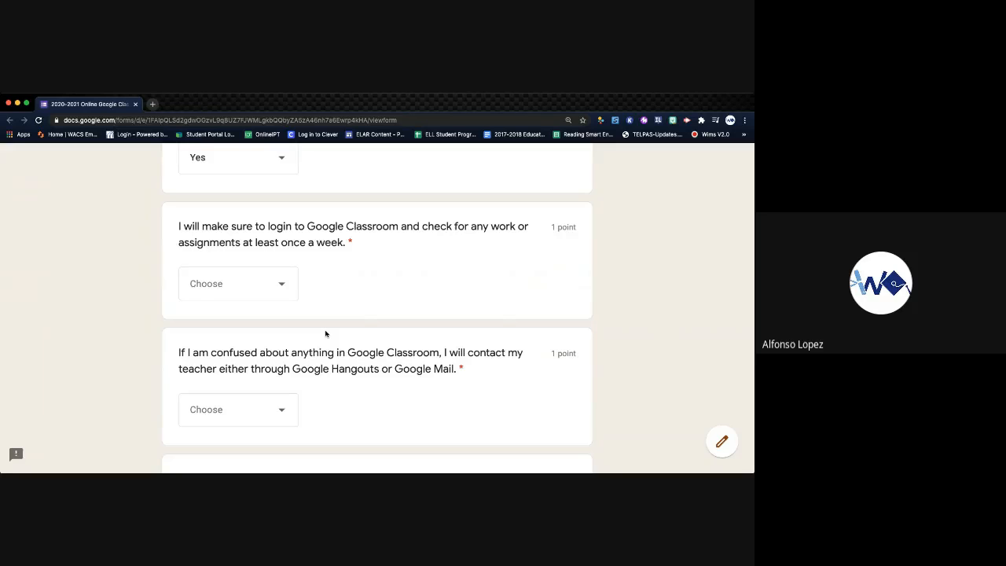
mouse_move(327, 320)
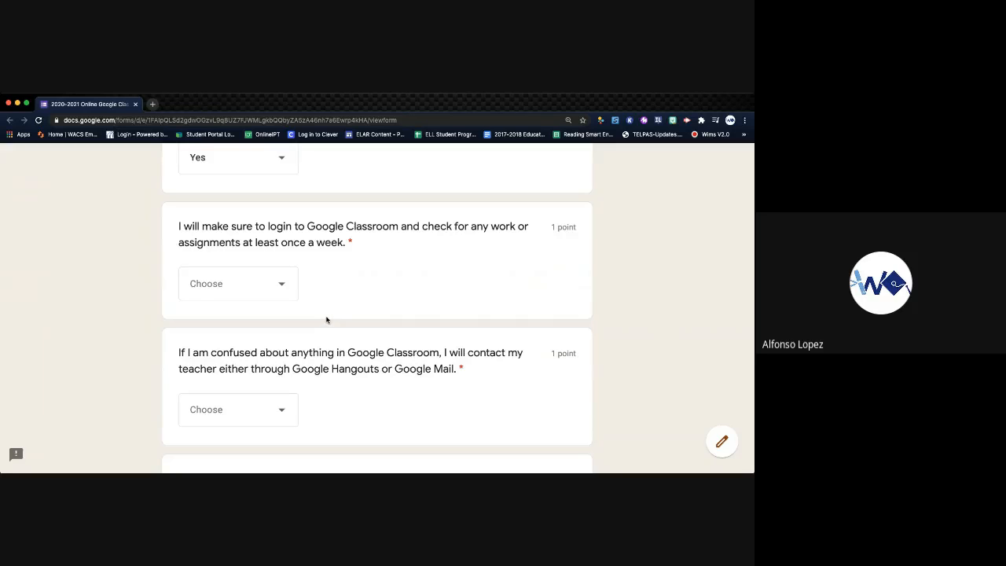
scroll(down, 3)
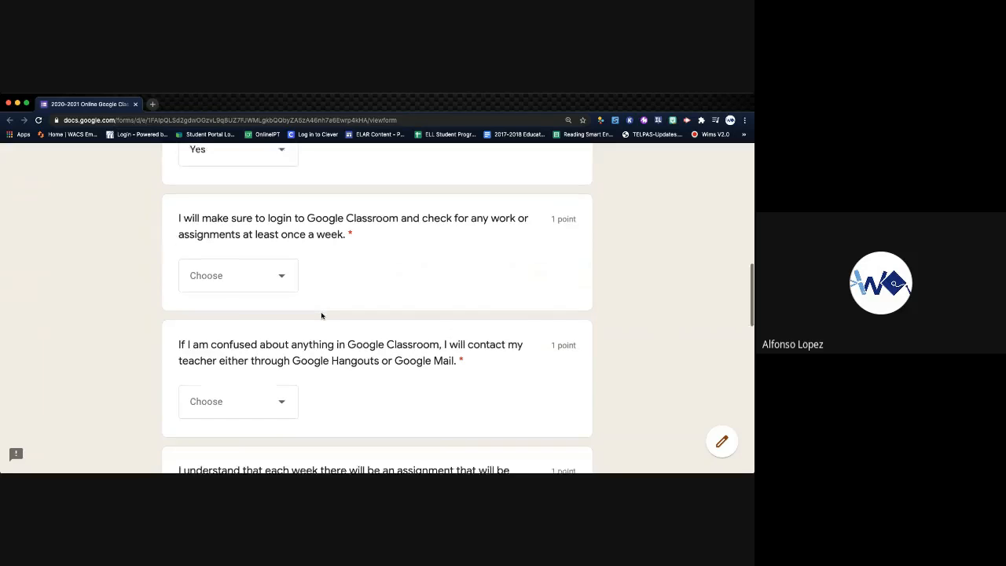
scroll(down, 3)
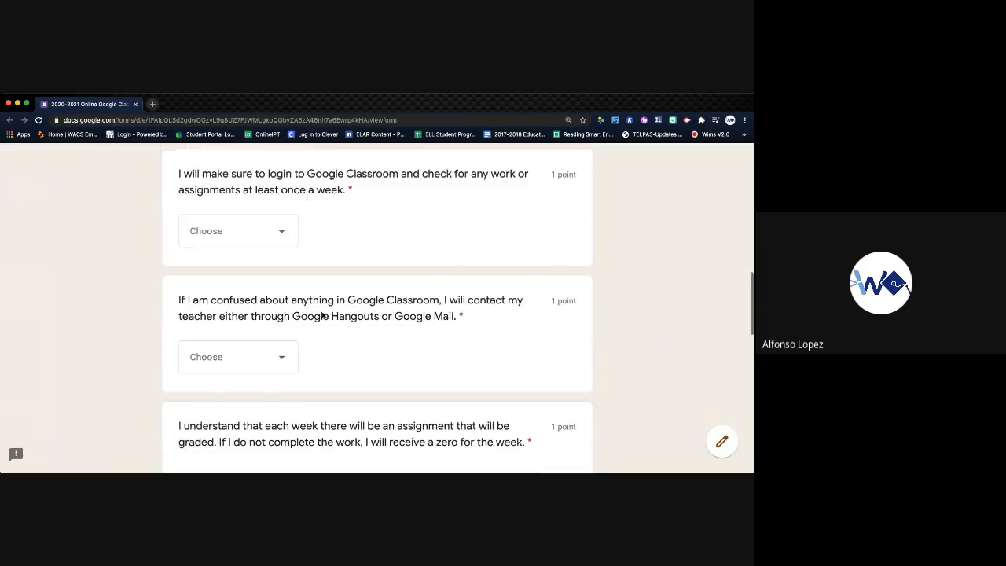
scroll(down, 3)
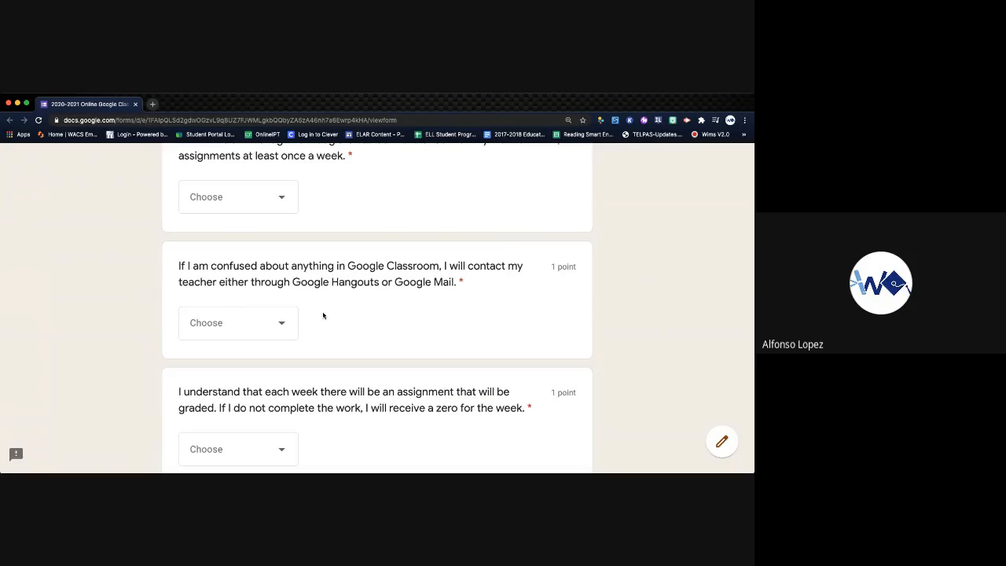
mouse_move(341, 311)
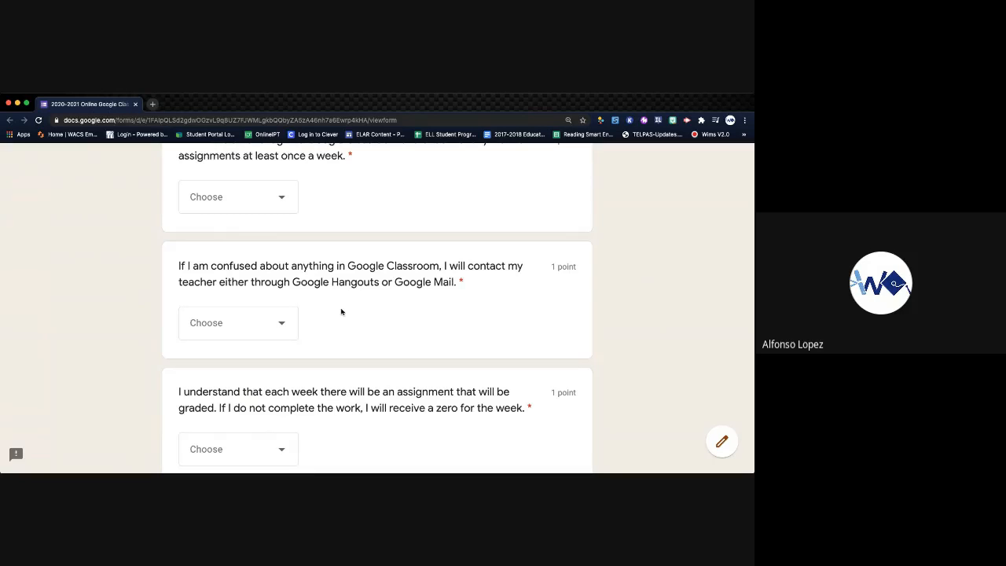
mouse_move(349, 306)
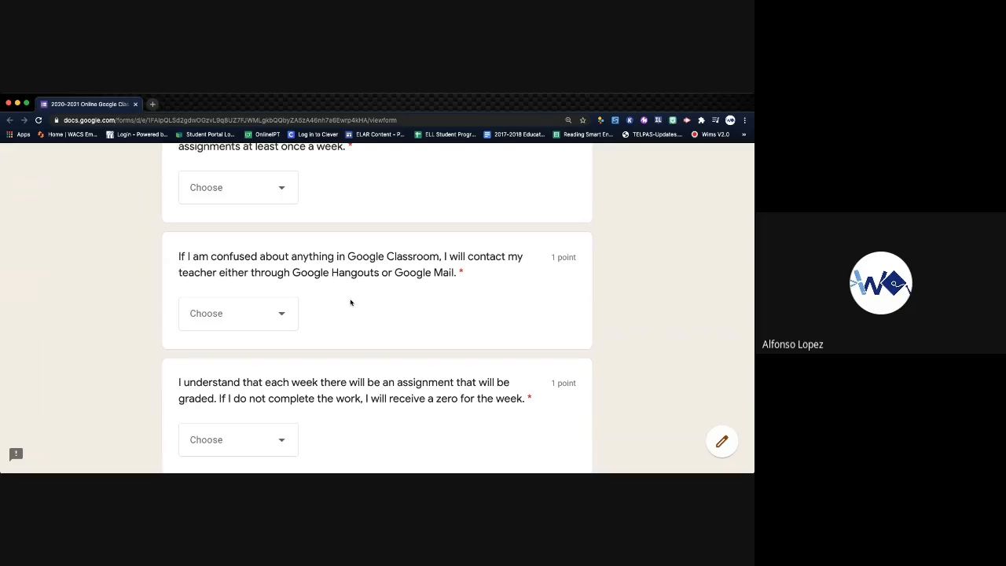
mouse_move(324, 292)
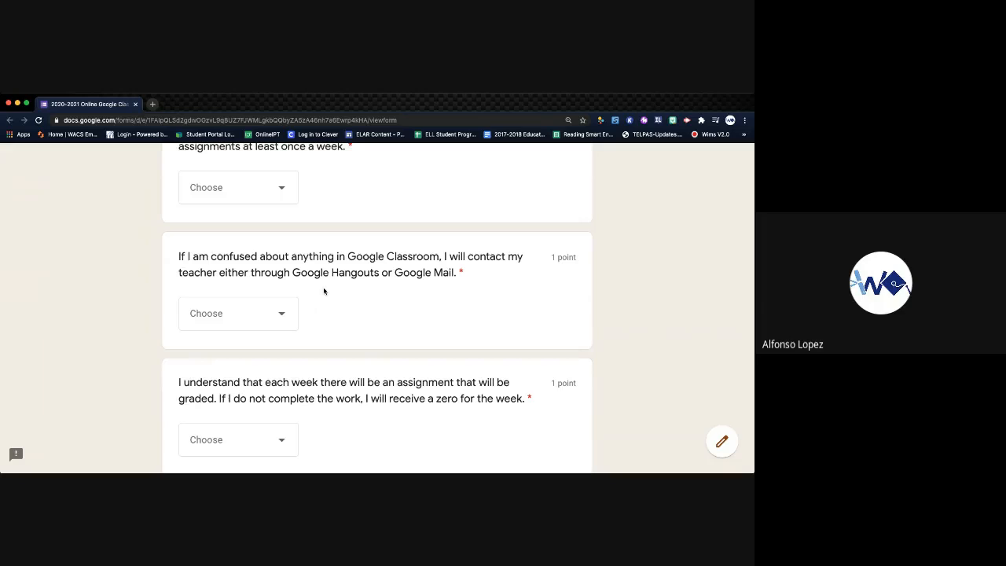
mouse_move(431, 330)
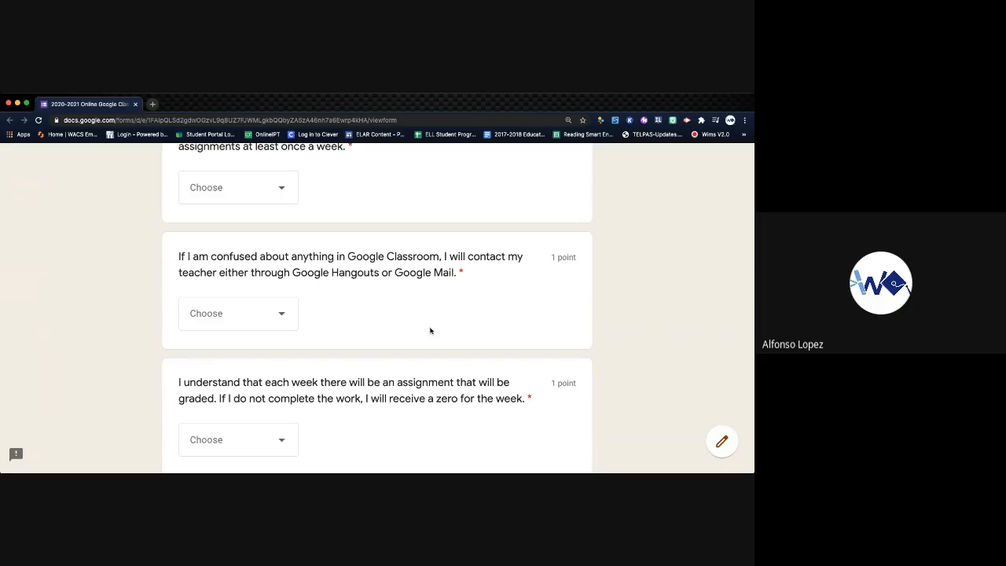
scroll(down, 3)
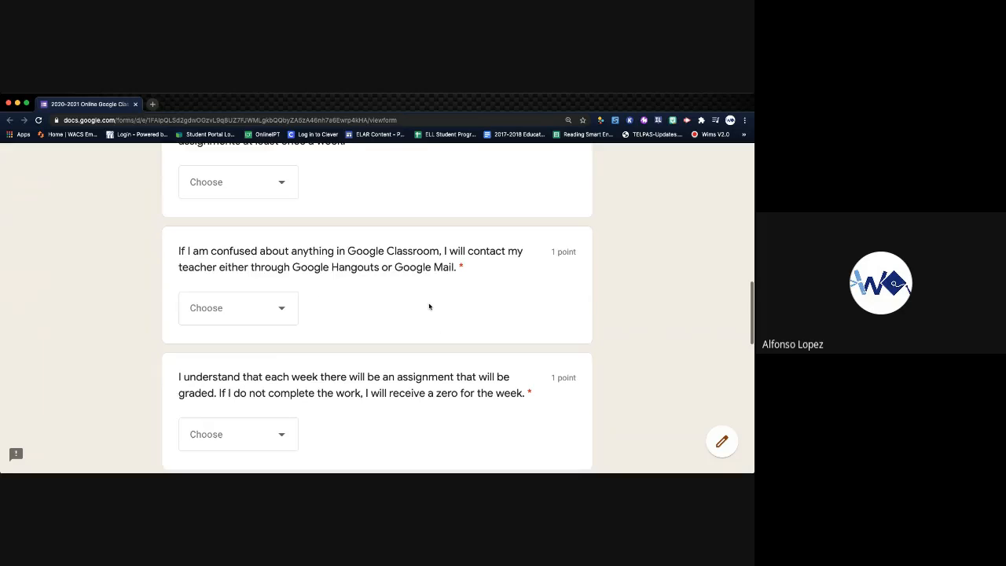
mouse_move(415, 299)
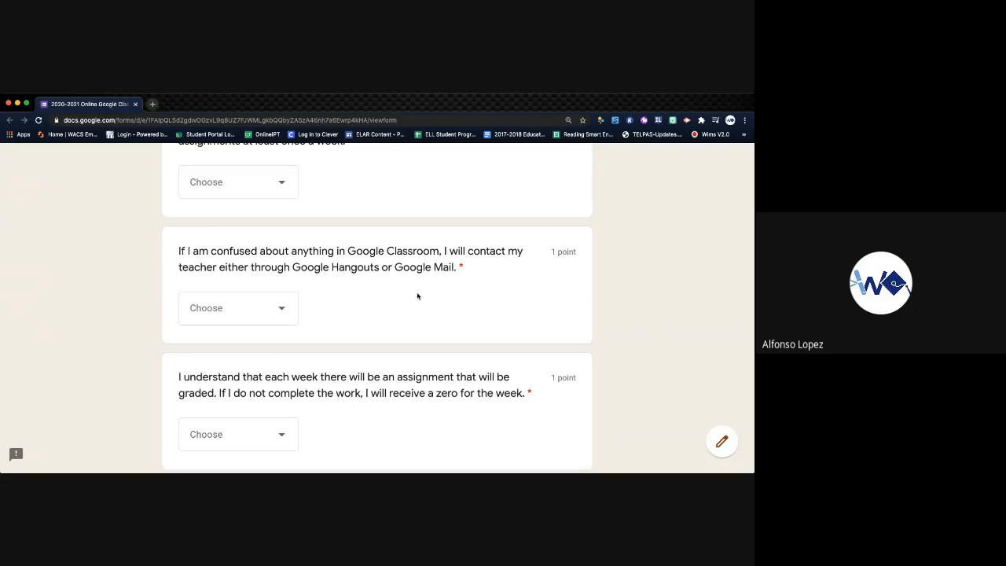
mouse_move(414, 296)
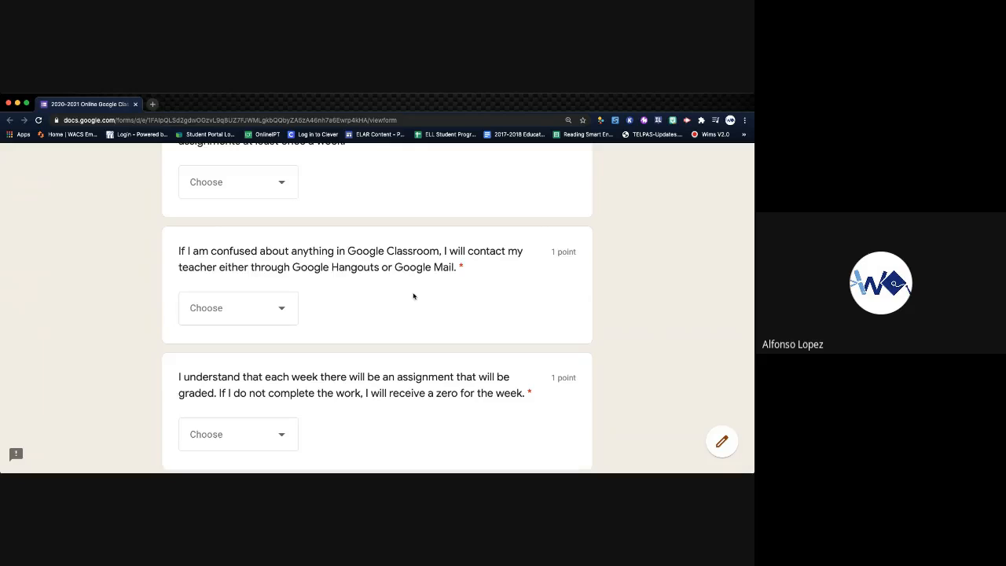
scroll(down, 3)
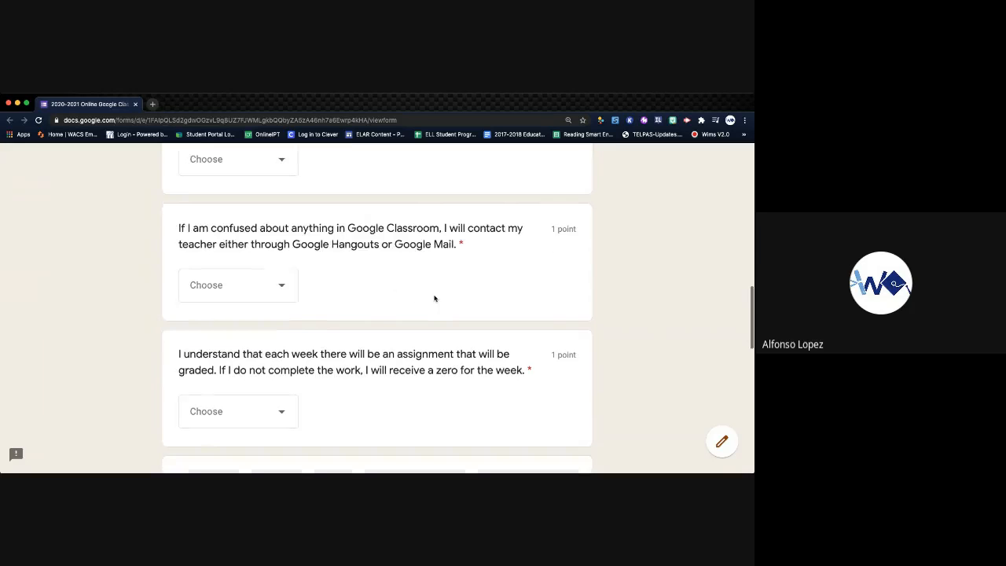
scroll(down, 3)
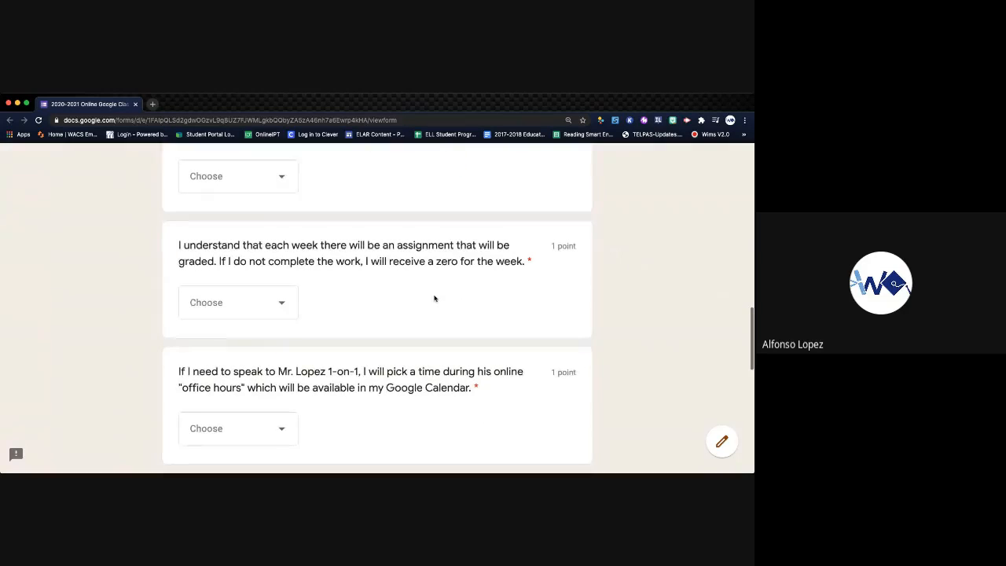
mouse_move(369, 245)
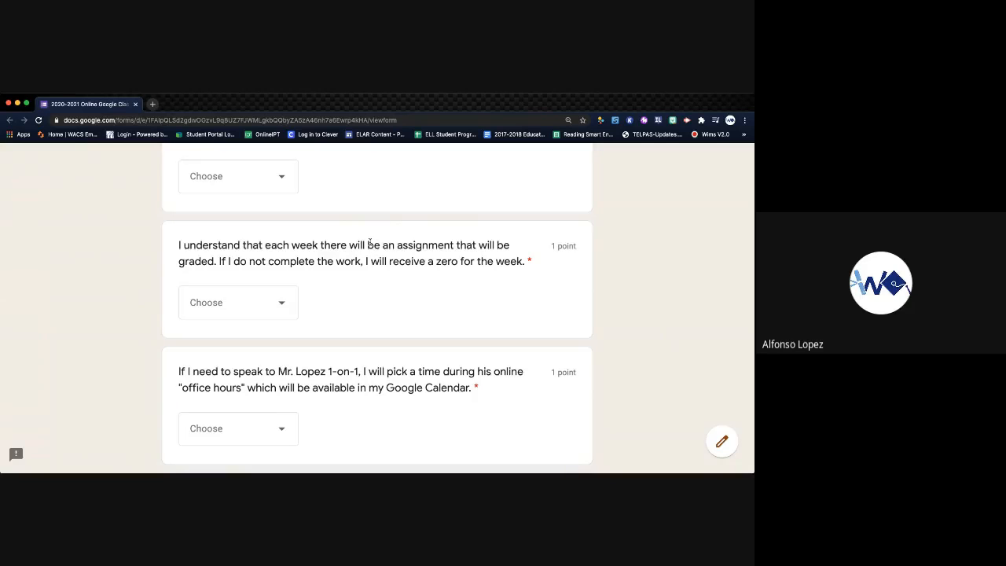
mouse_move(304, 239)
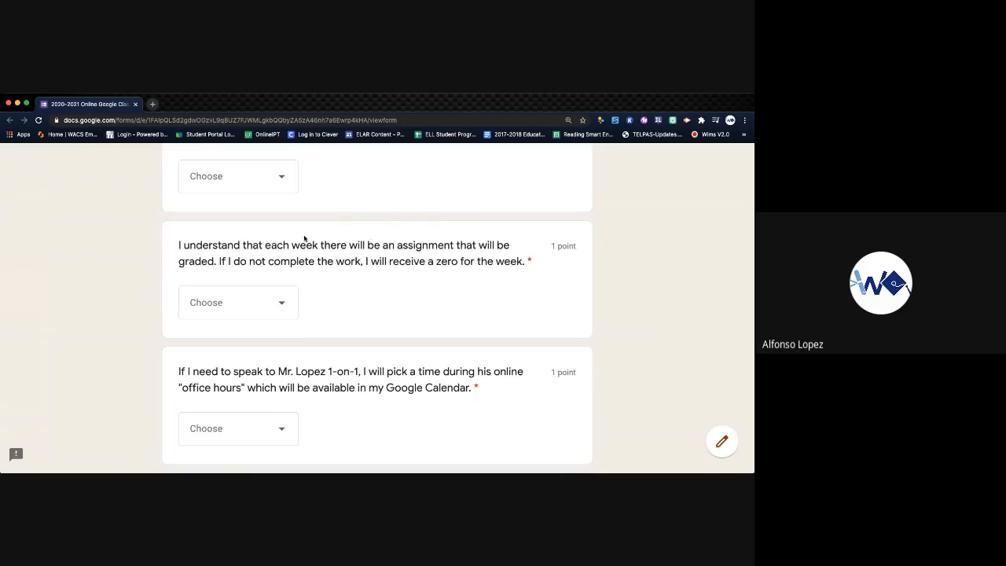
mouse_move(324, 239)
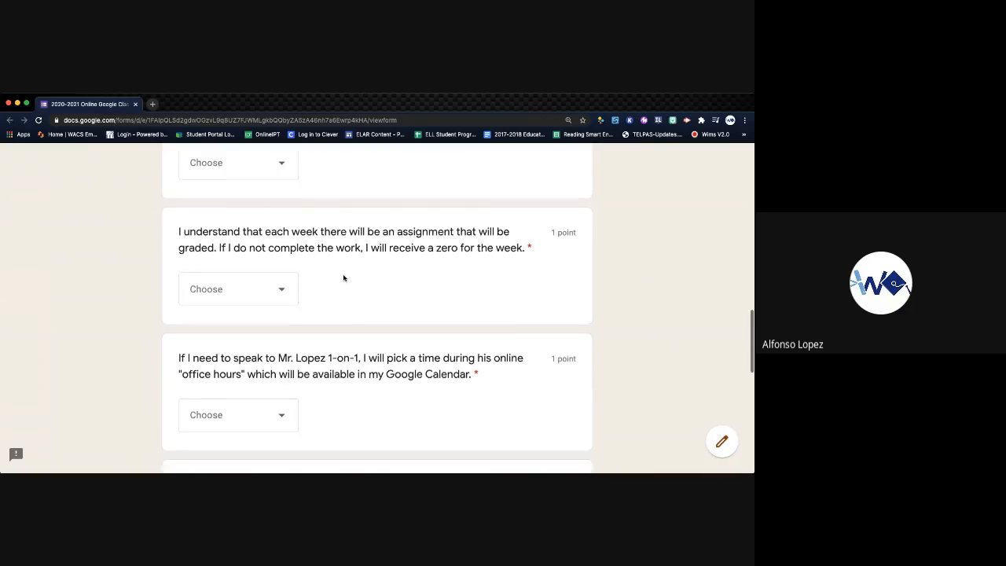
scroll(down, 3)
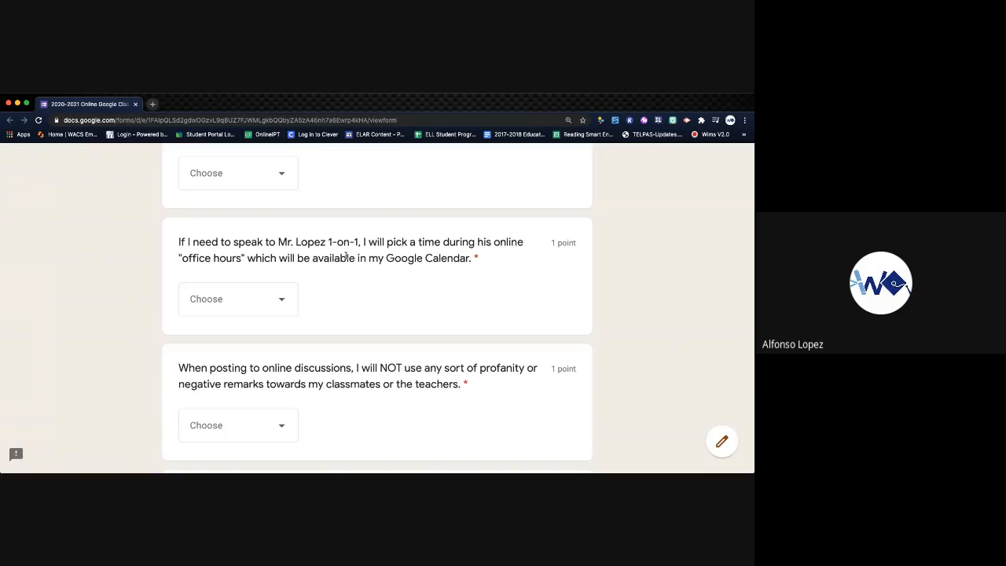
mouse_move(405, 295)
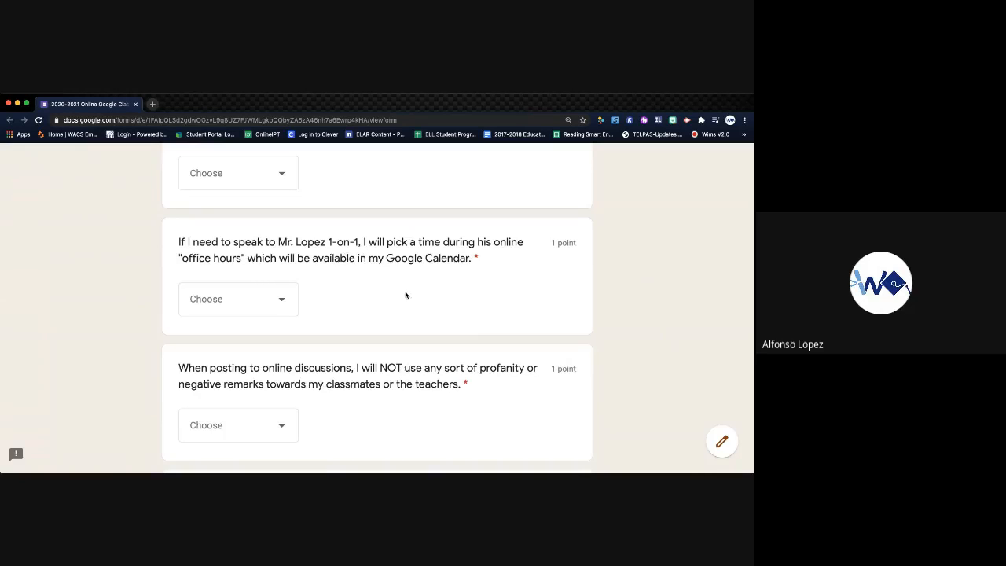
mouse_move(380, 301)
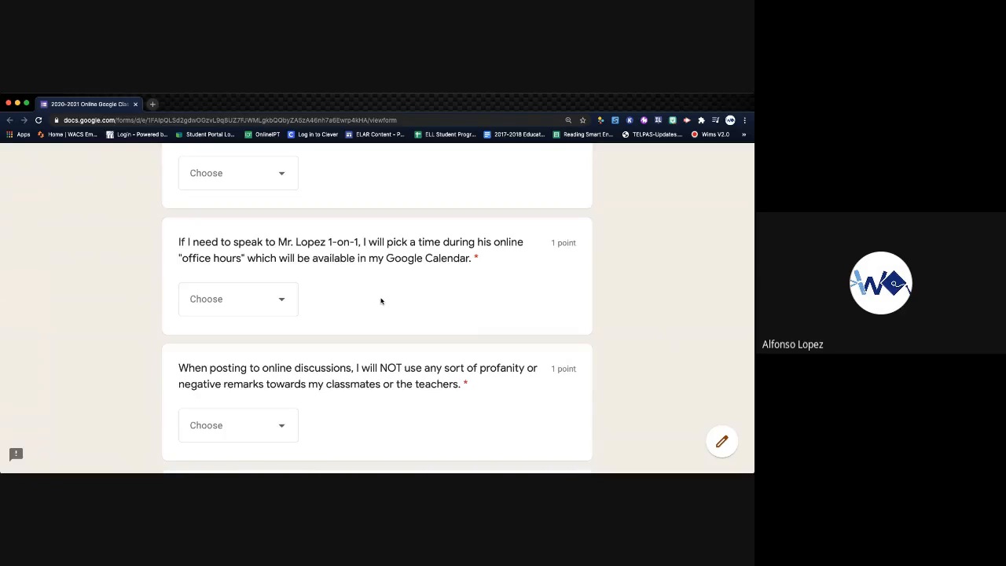
mouse_move(358, 297)
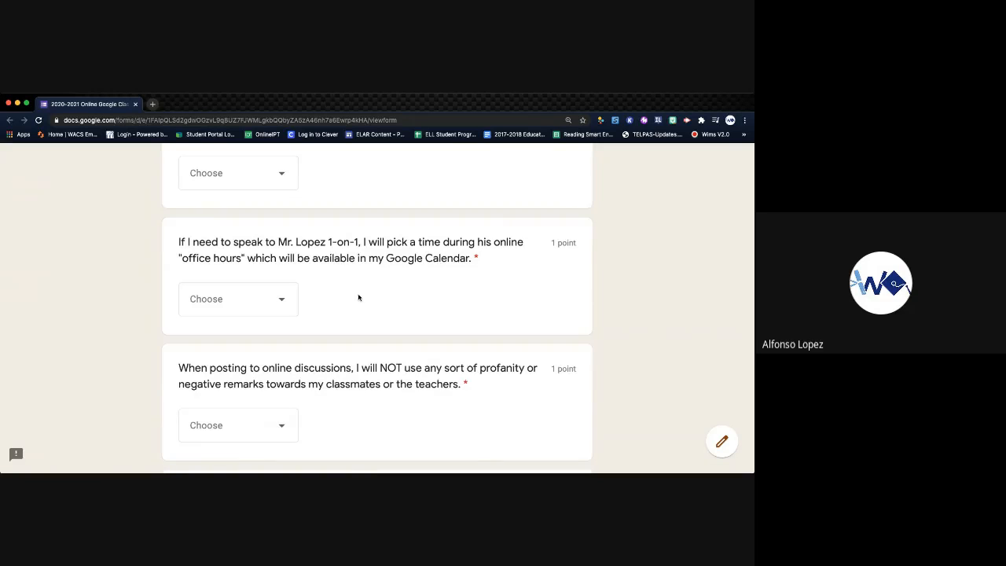
mouse_move(291, 249)
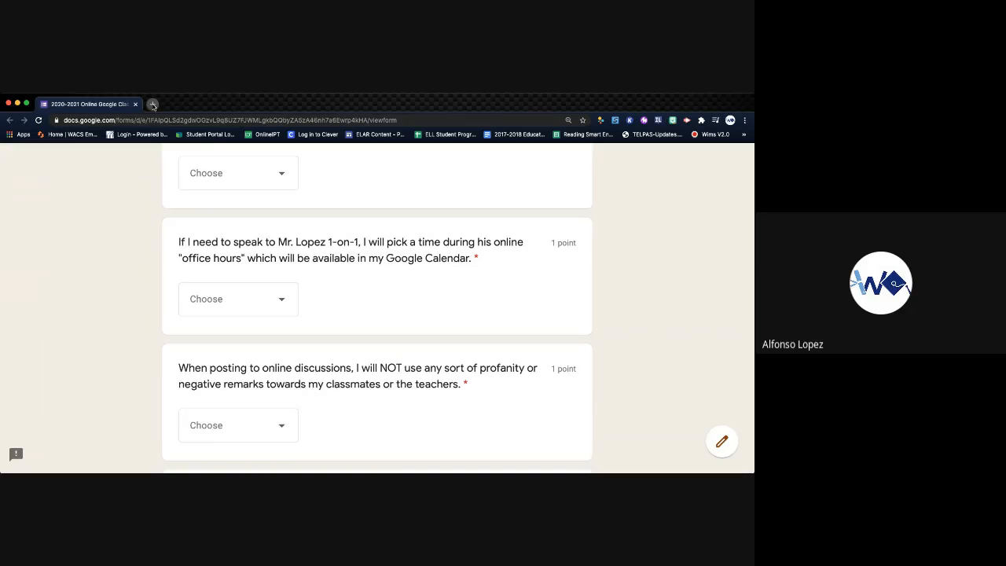
Step: Open Google Calendar in a new tab and expand all of September 17's events
click(153, 104)
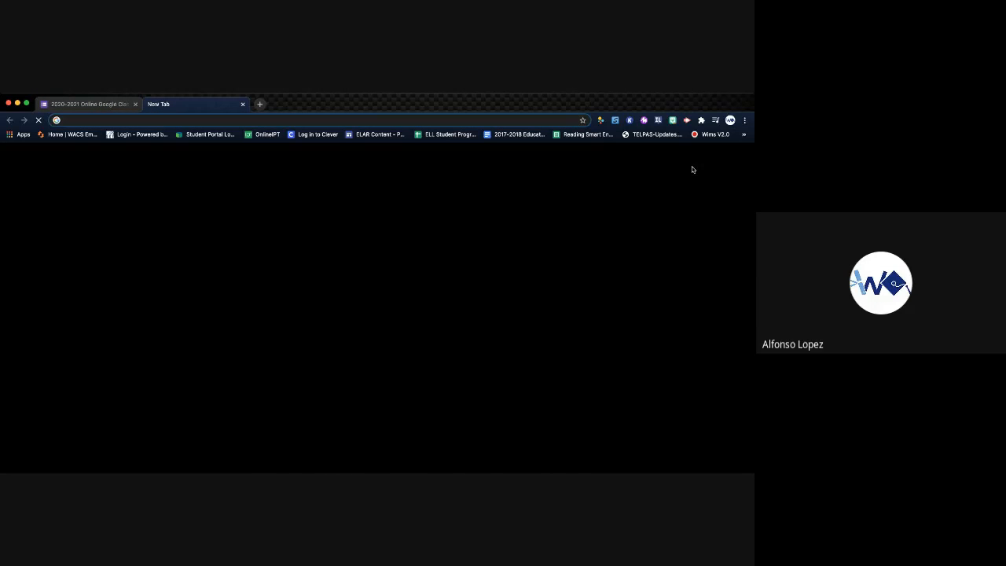
click(718, 155)
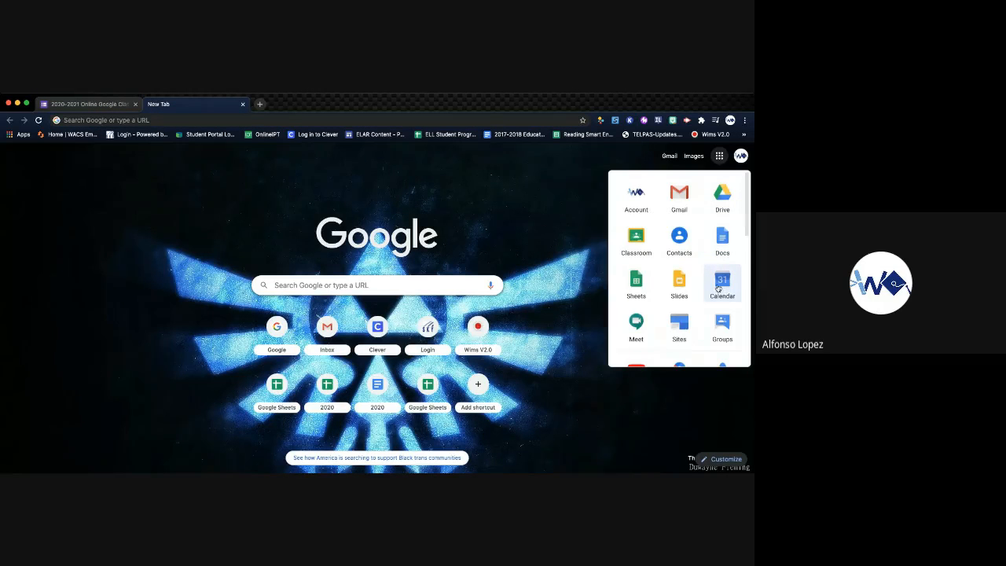
click(721, 282)
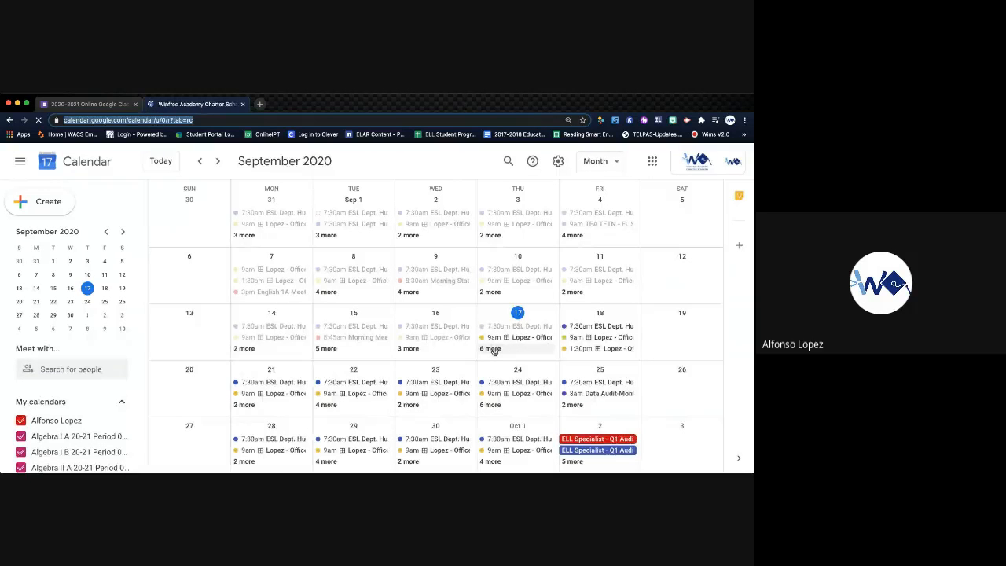
mouse_move(462, 353)
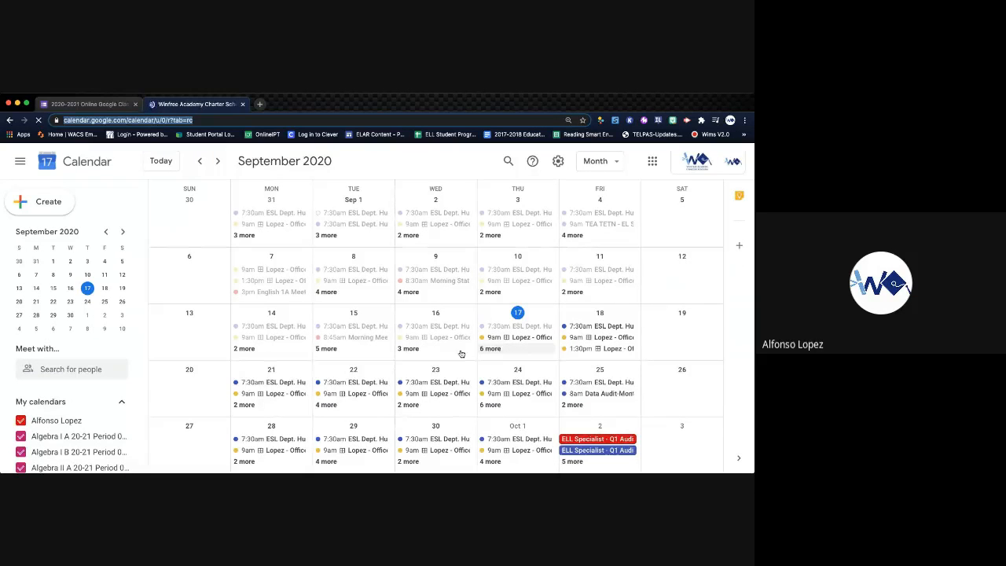
click(491, 349)
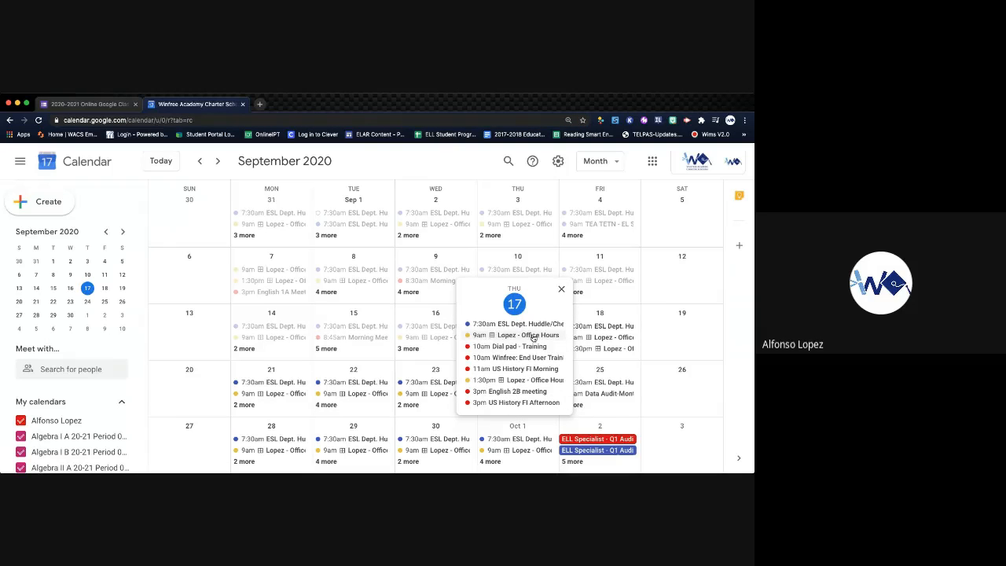
mouse_move(497, 314)
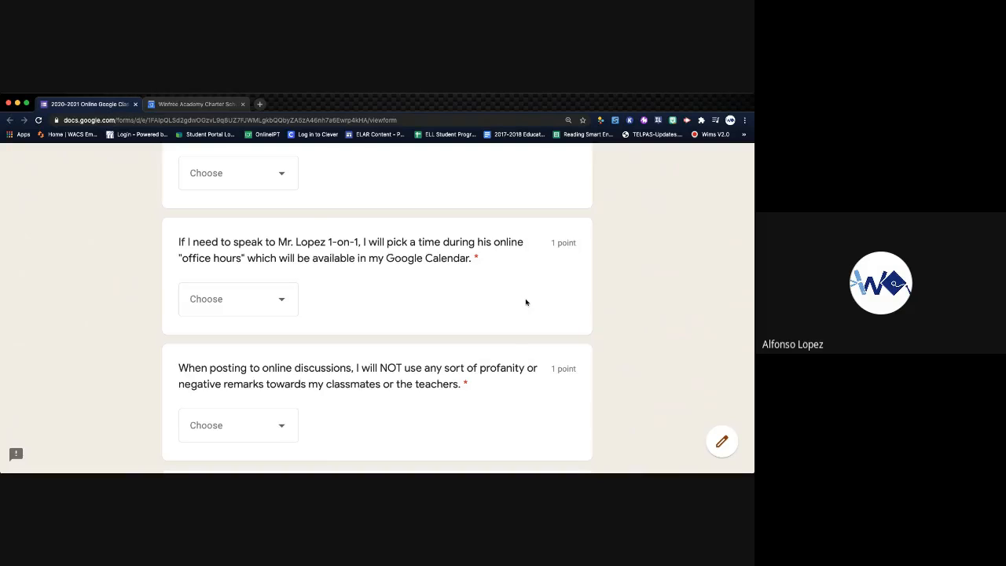
mouse_move(438, 301)
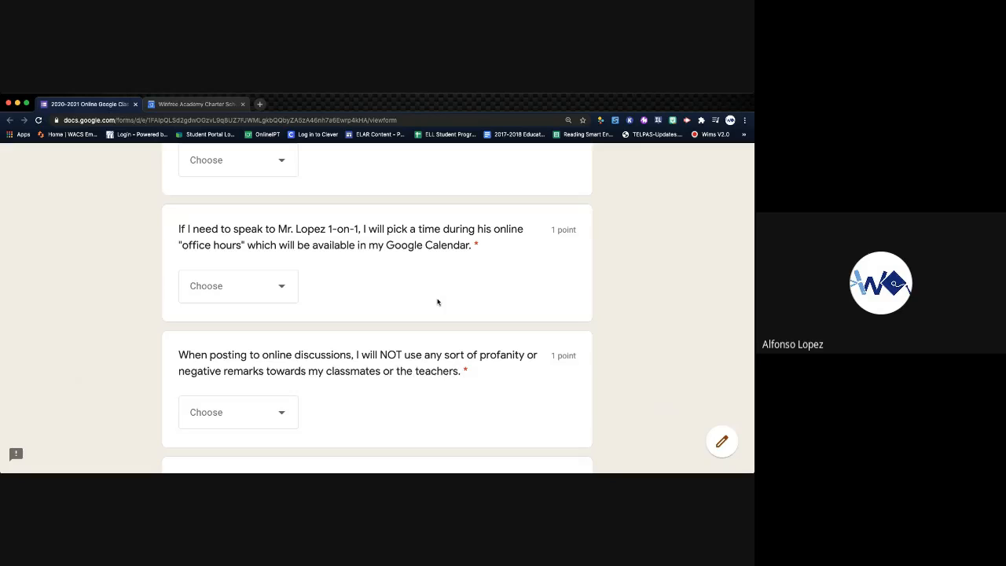
mouse_move(325, 272)
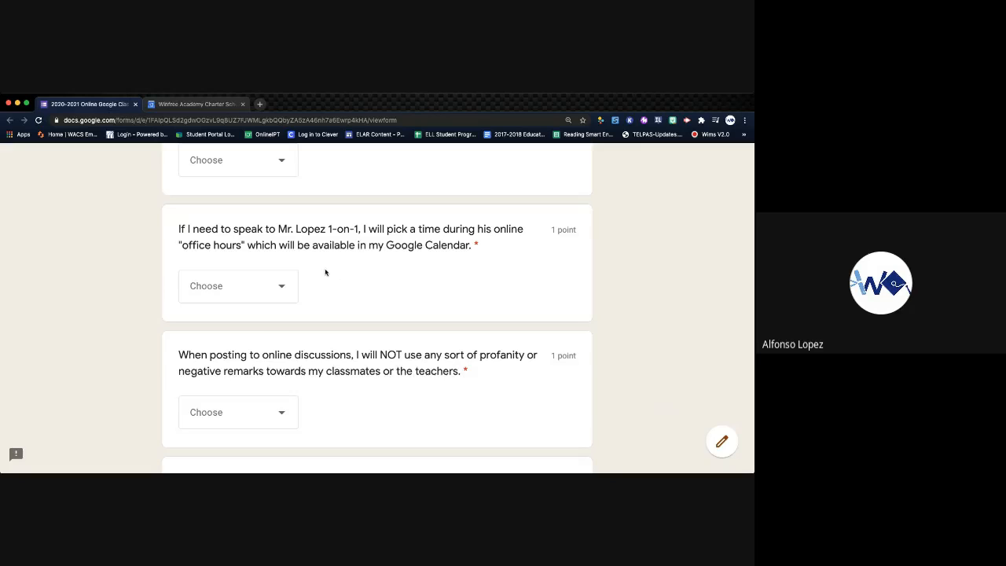
mouse_move(330, 273)
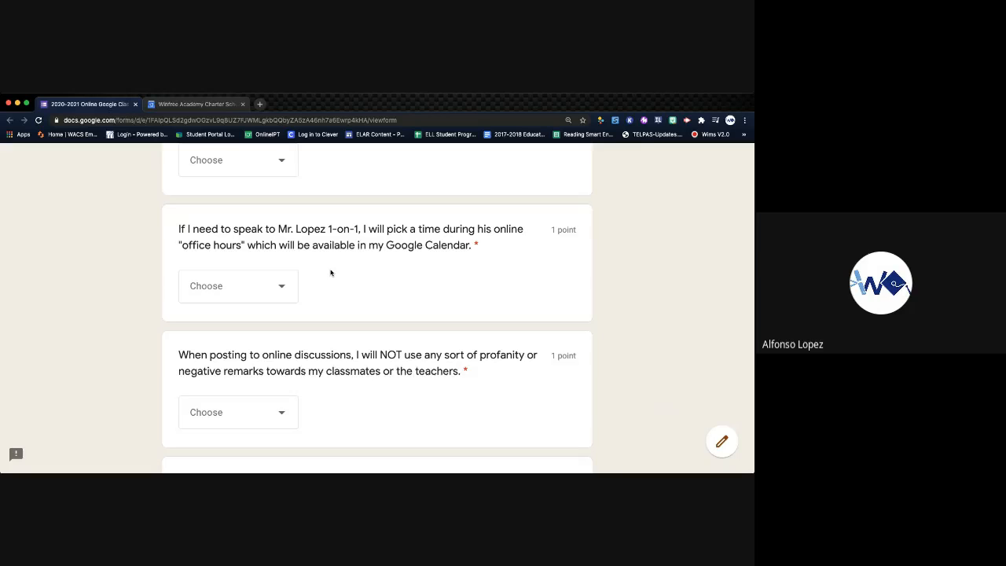
mouse_move(342, 286)
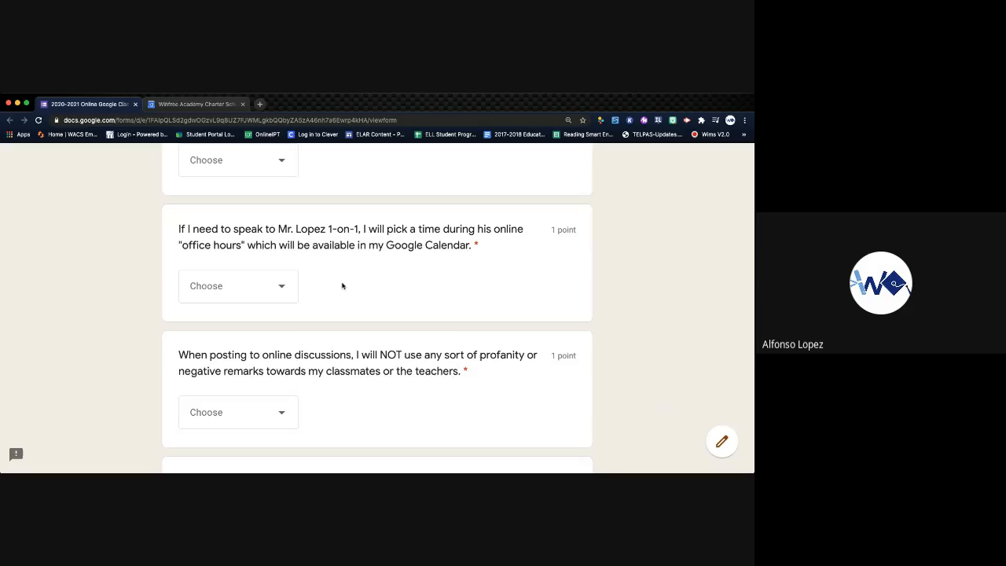
Step: Scroll the expectations form to bring the office hours statement into view
scroll(down, 3)
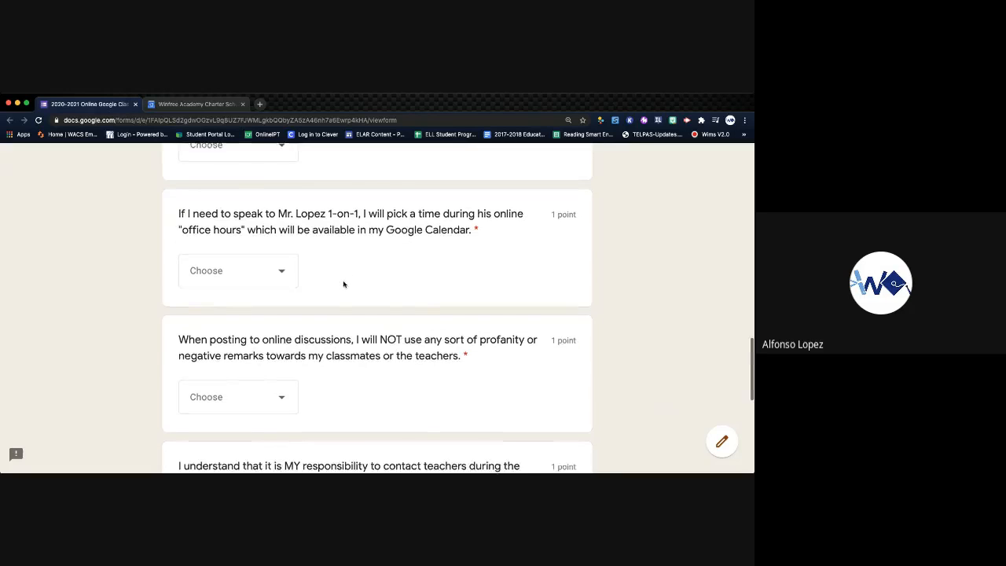
scroll(down, 3)
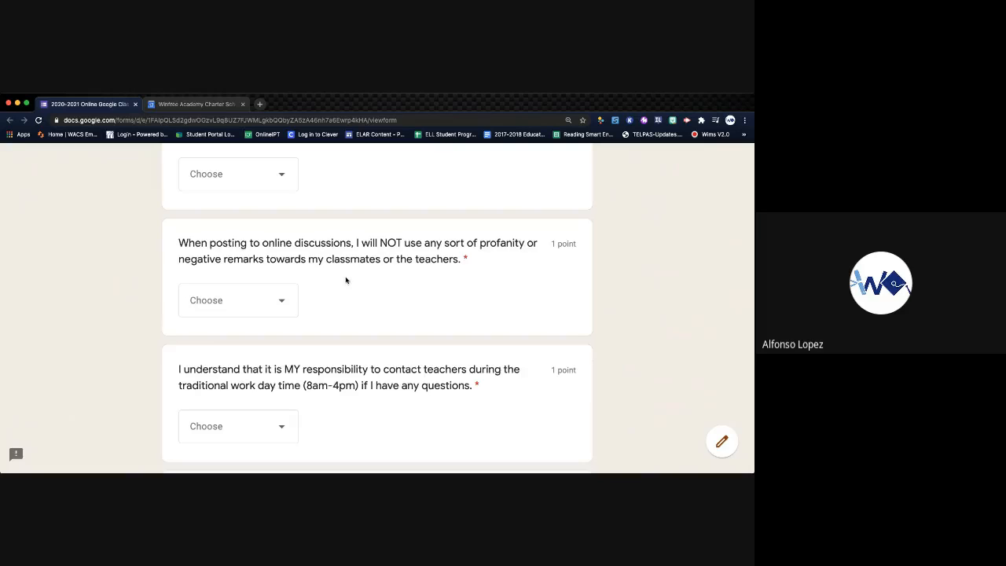
mouse_move(259, 260)
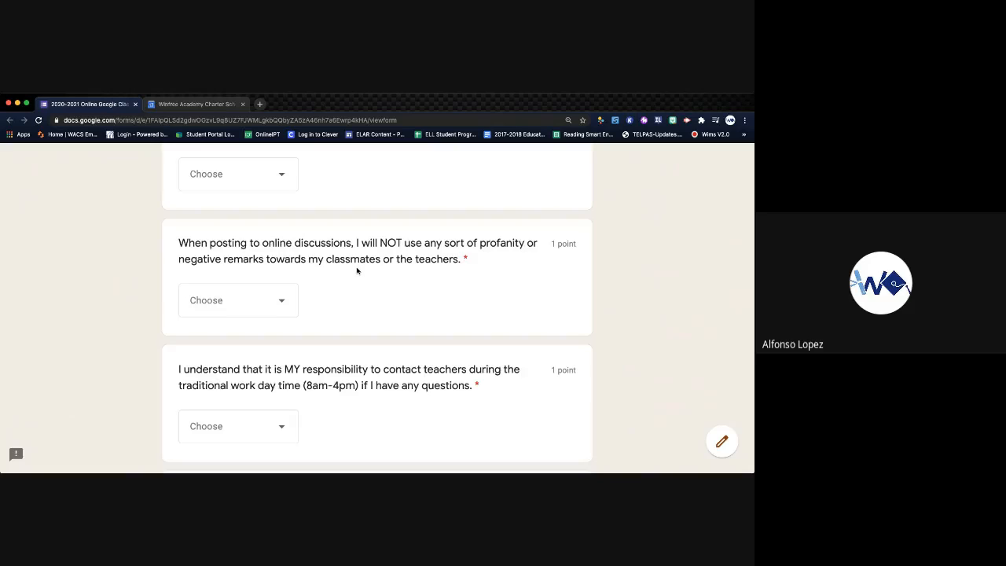
mouse_move(346, 270)
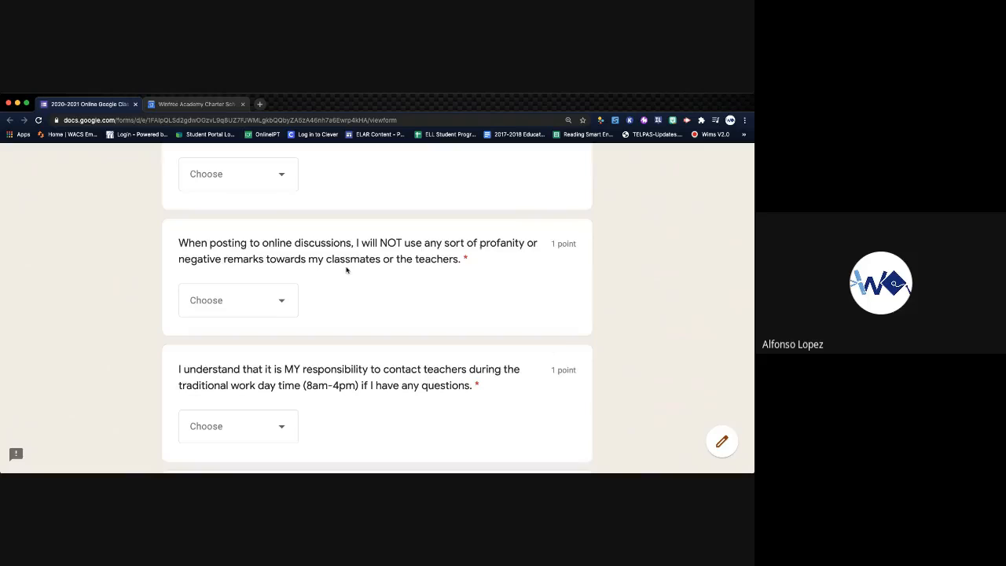
scroll(down, 3)
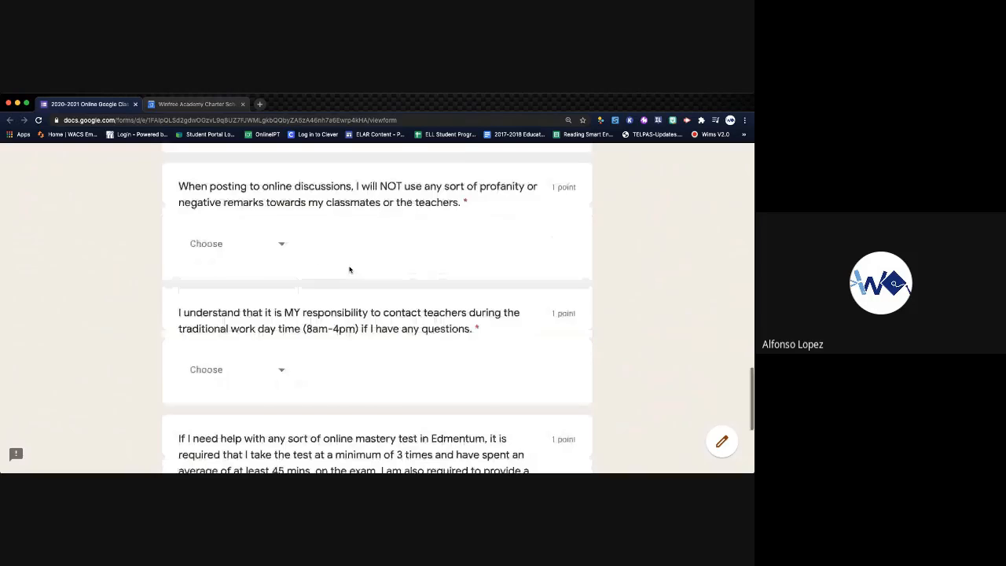
Step: Scroll to the teacher-contact and Edmentum statements and the Submit button
scroll(down, 3)
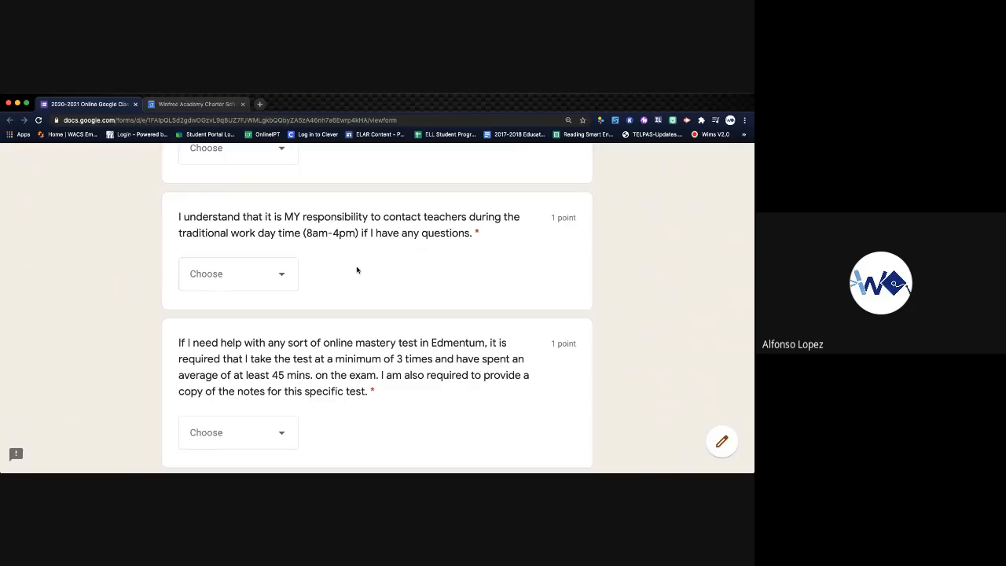
mouse_move(377, 264)
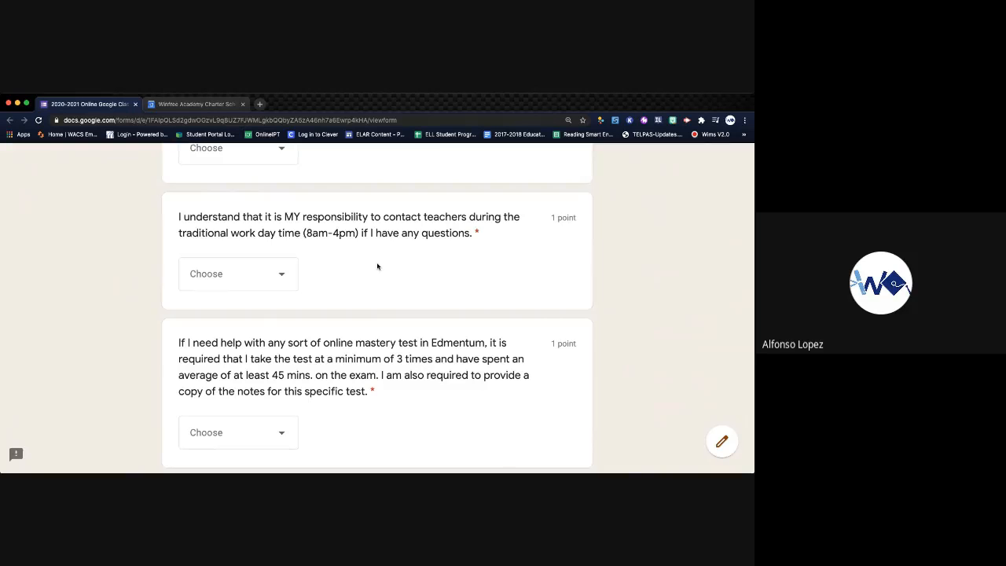
mouse_move(352, 275)
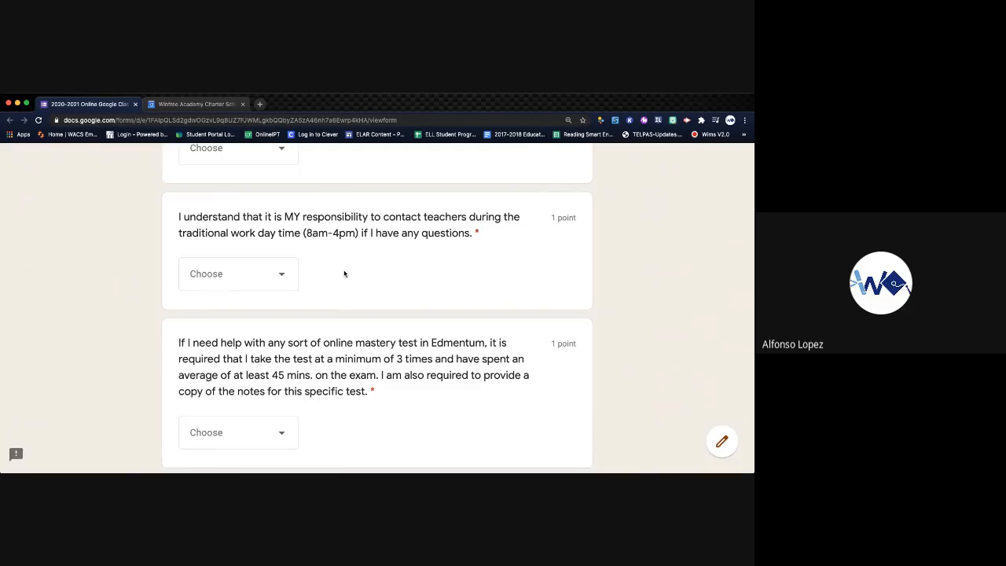
mouse_move(355, 267)
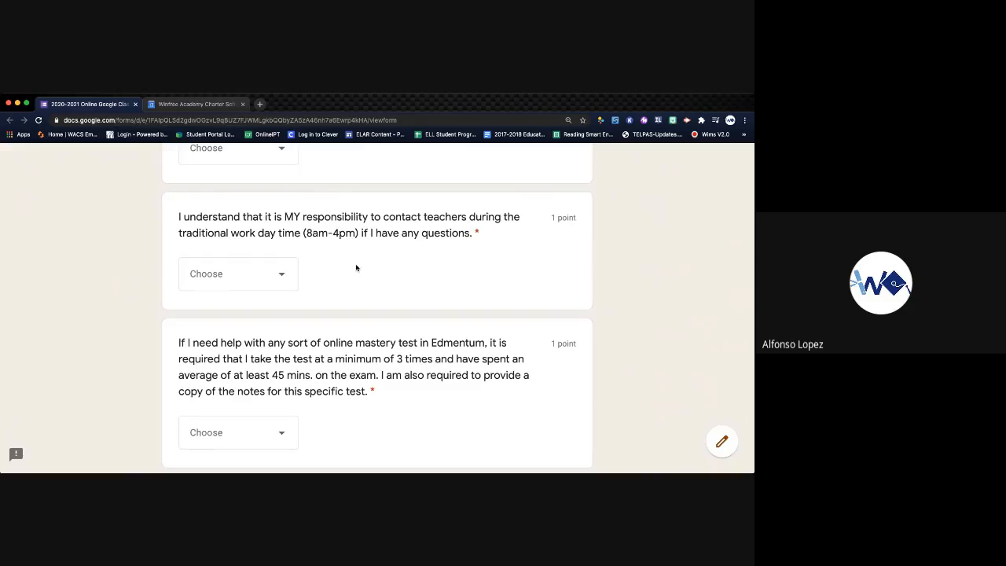
scroll(down, 3)
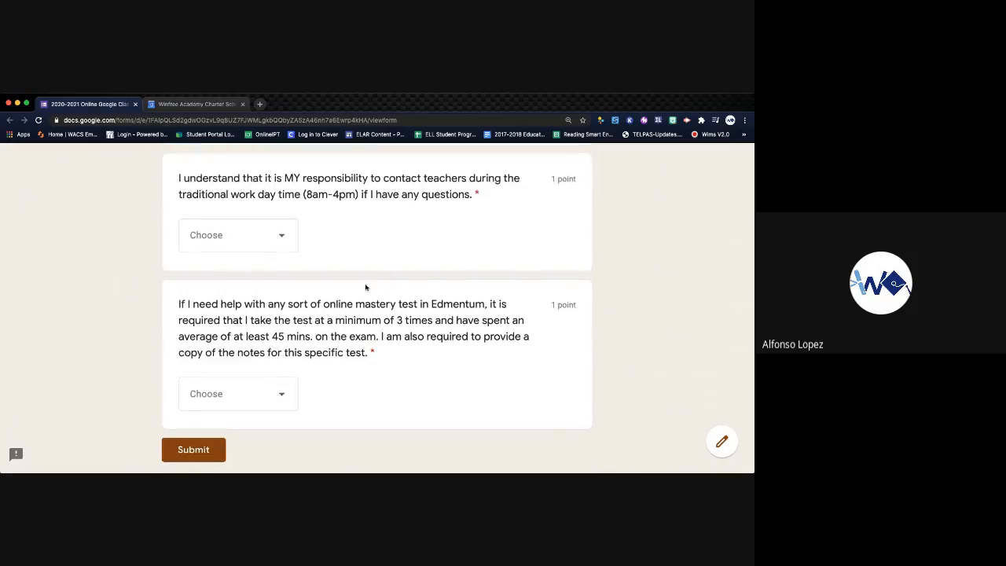
scroll(down, 3)
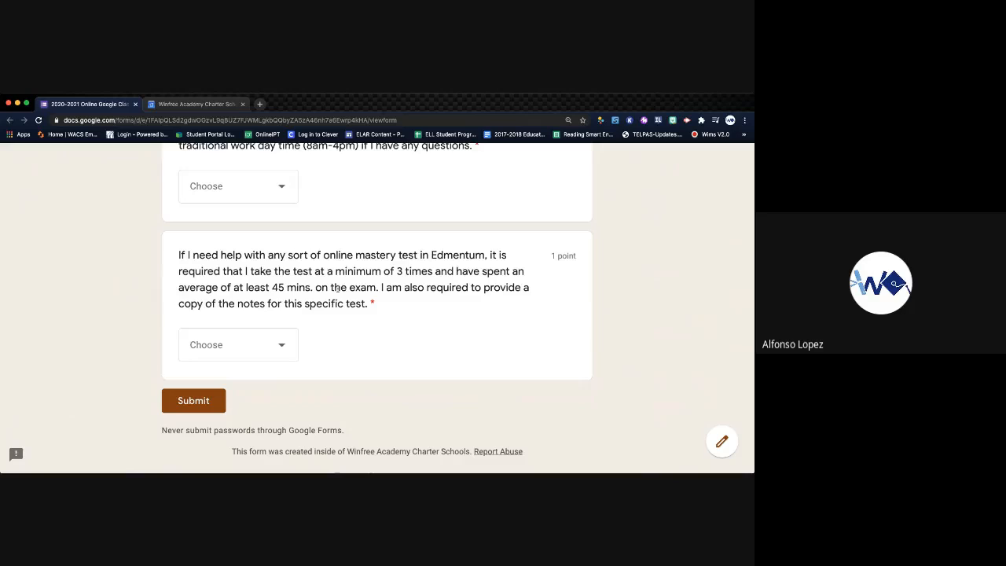
mouse_move(339, 323)
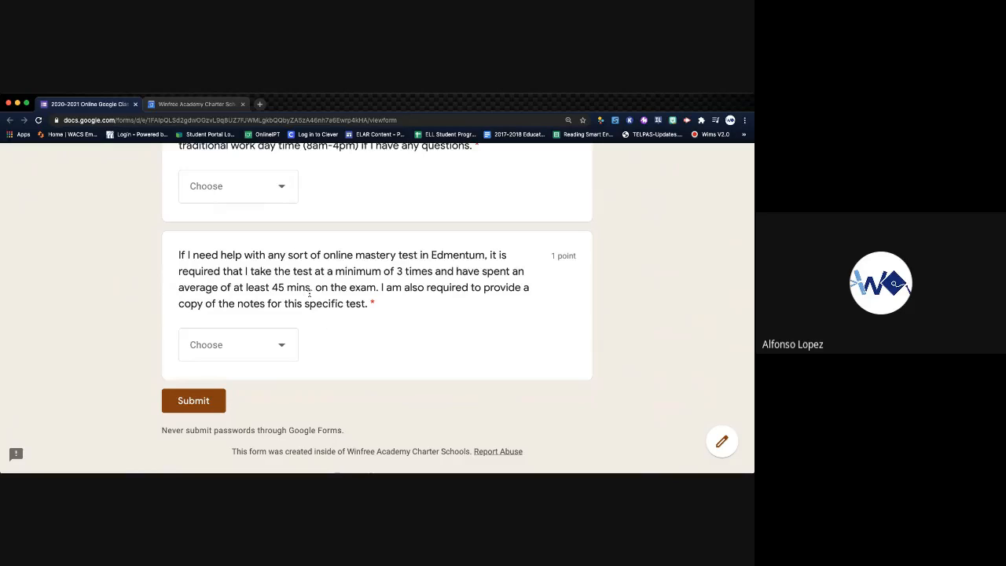
mouse_move(410, 311)
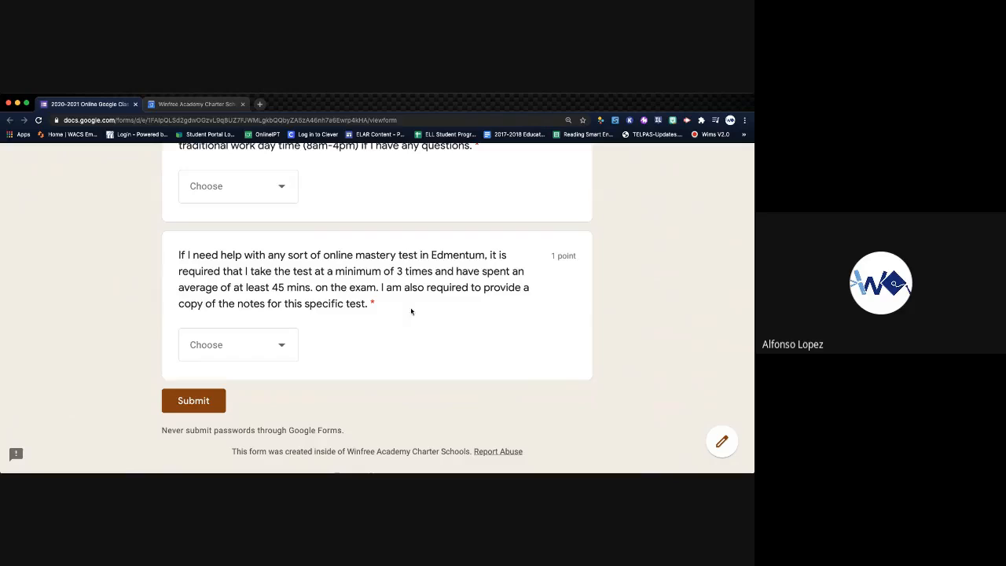
mouse_move(281, 281)
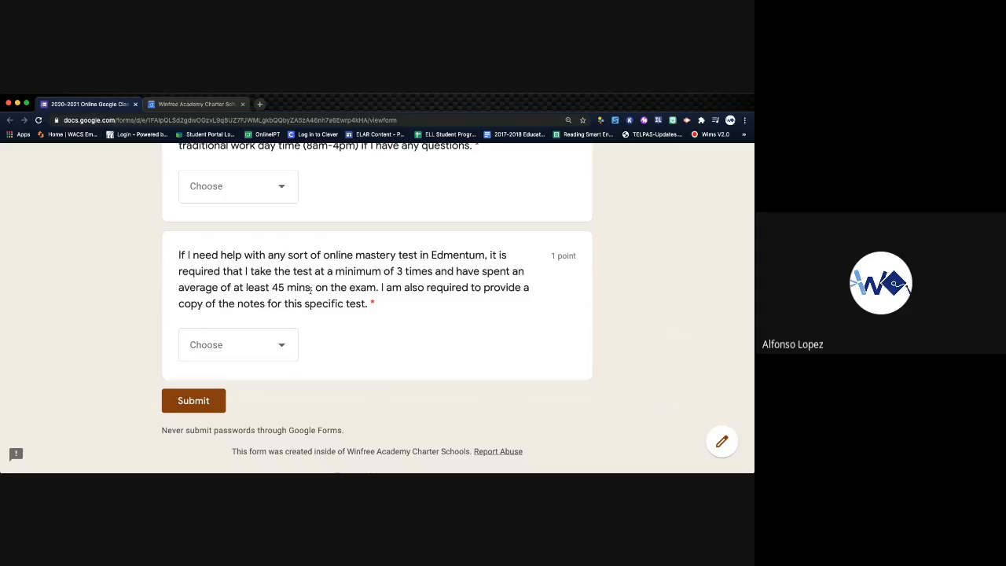
mouse_move(327, 315)
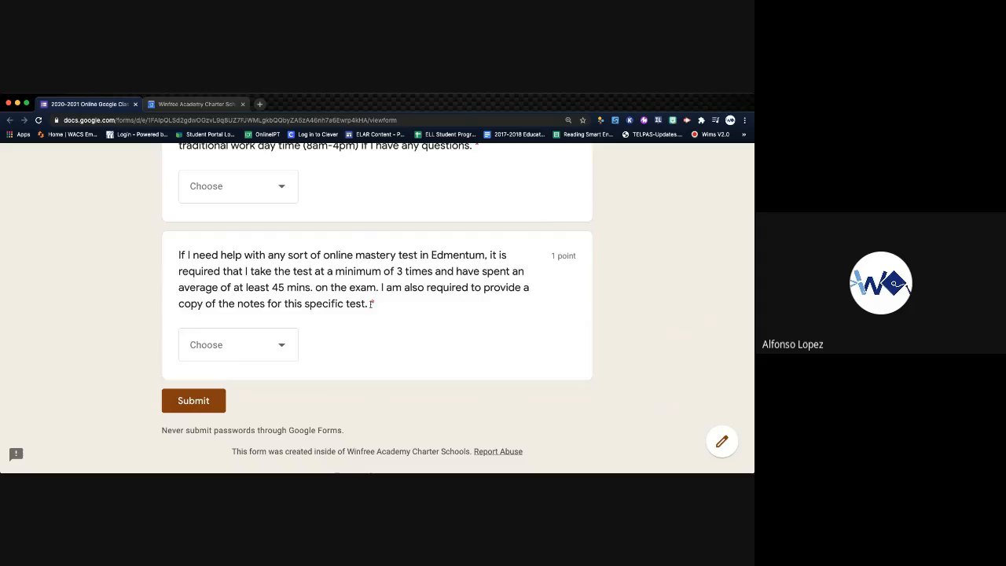
drag(383, 286, 364, 303)
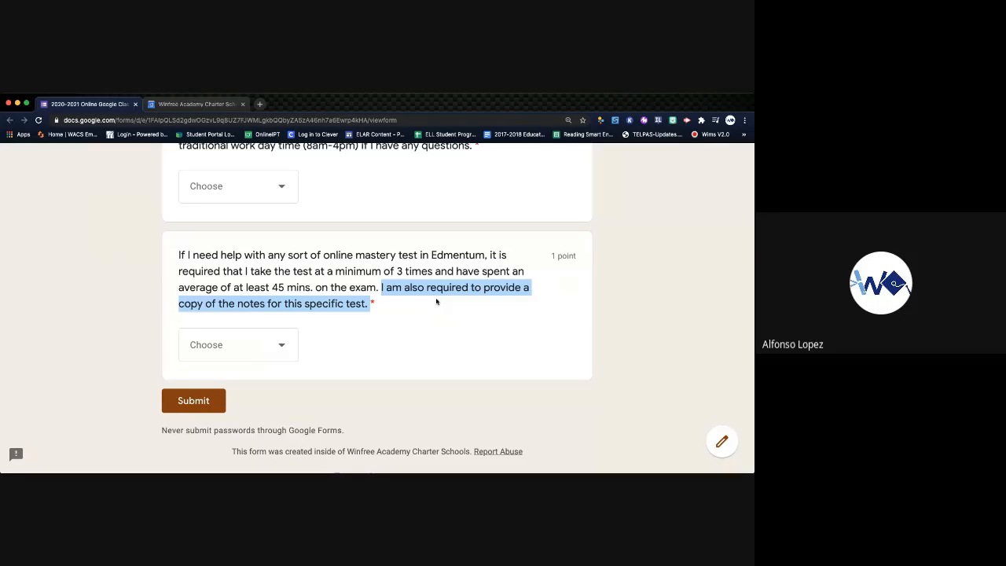
mouse_move(428, 305)
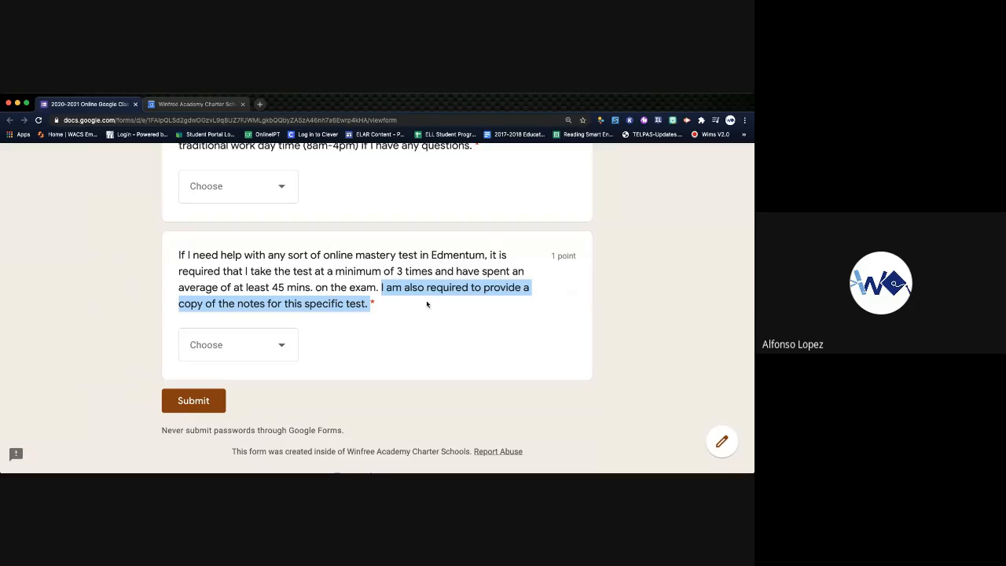
mouse_move(423, 307)
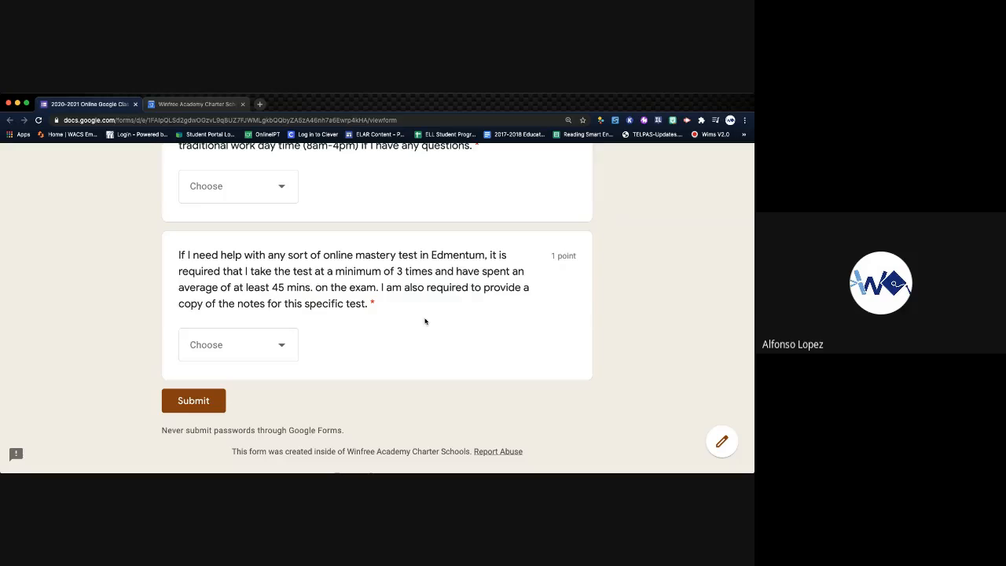
mouse_move(480, 372)
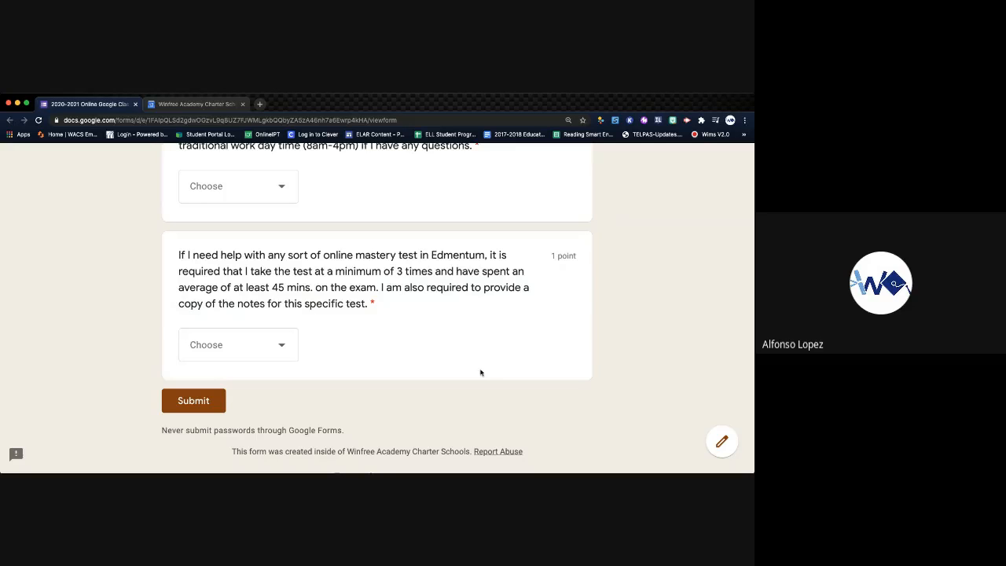
Step: Scroll through the statements and back up to the form title and intro
scroll(up, 3)
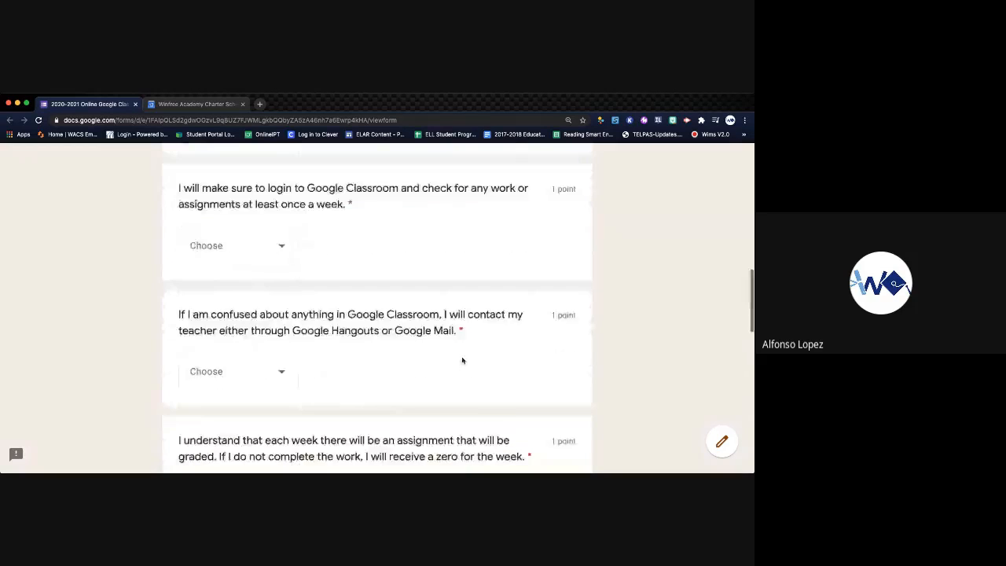
scroll(up, 3)
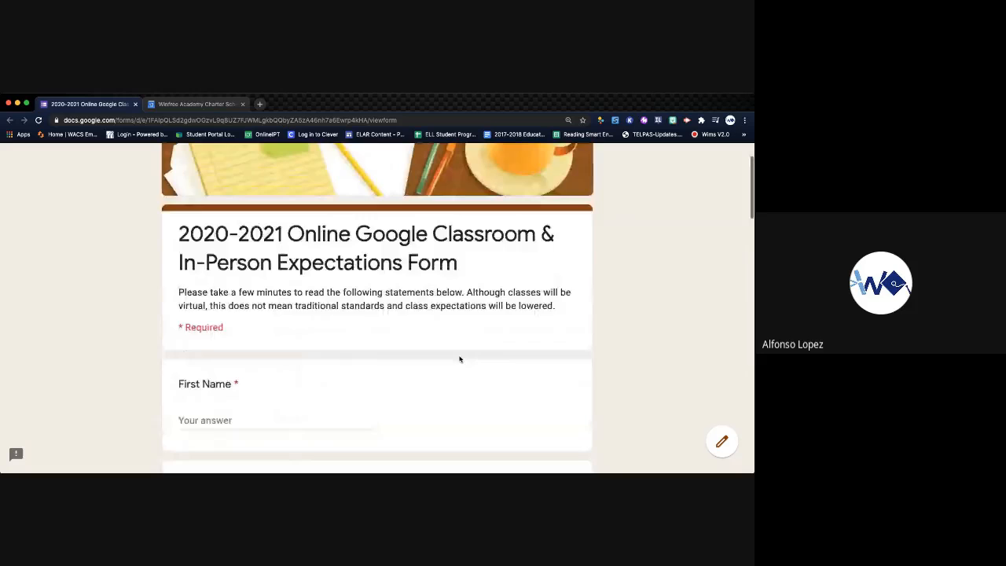
scroll(down, 3)
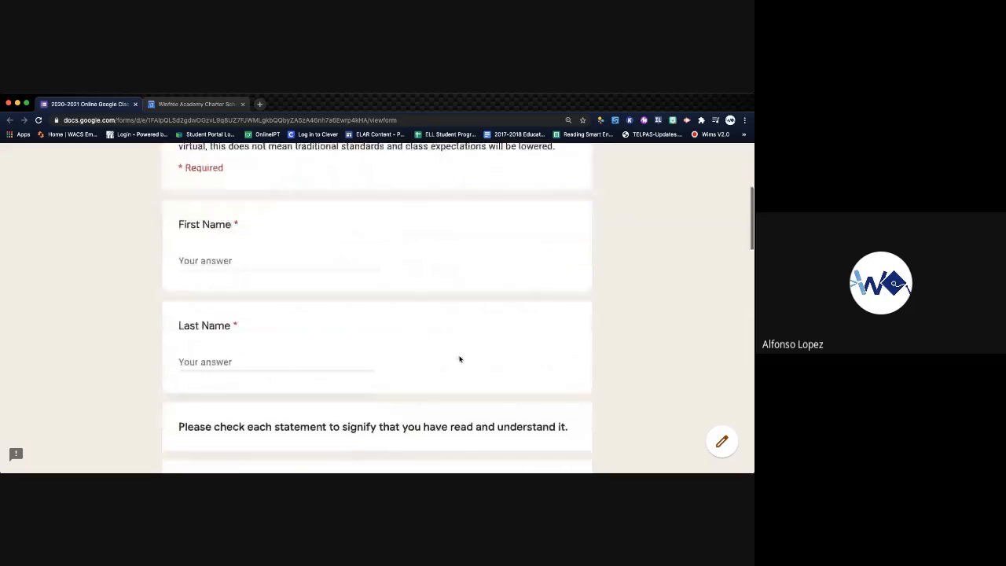
scroll(down, 3)
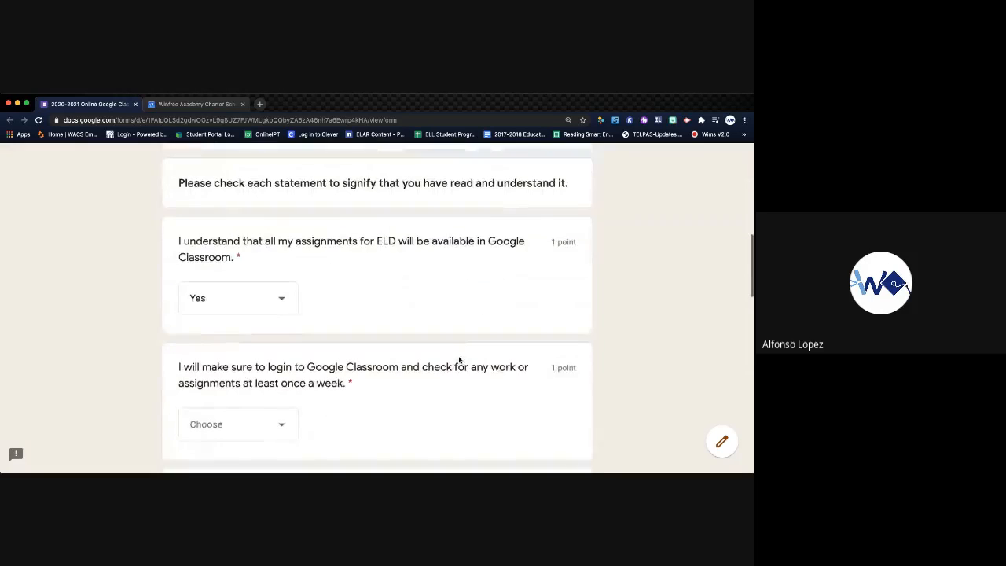
scroll(down, 3)
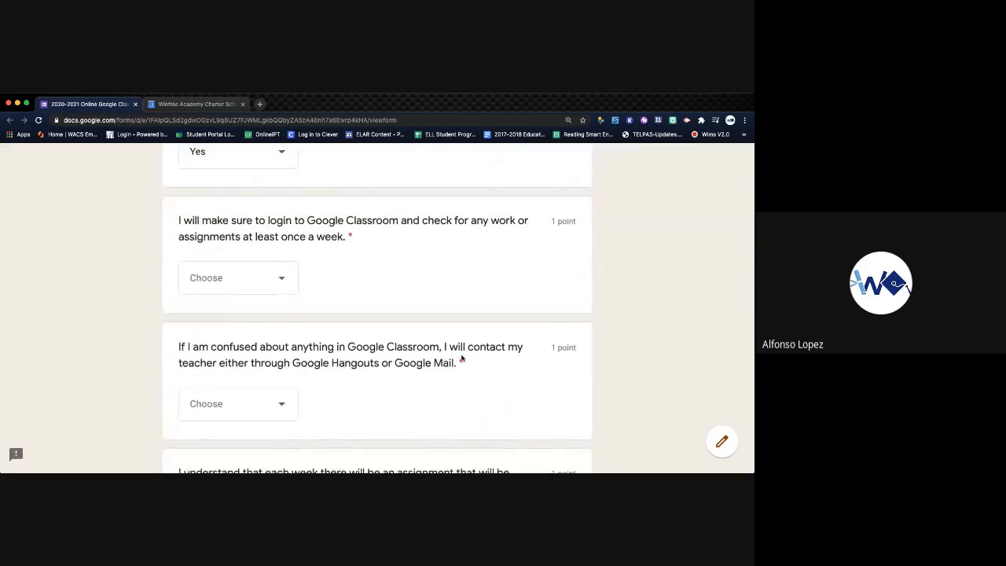
scroll(down, 3)
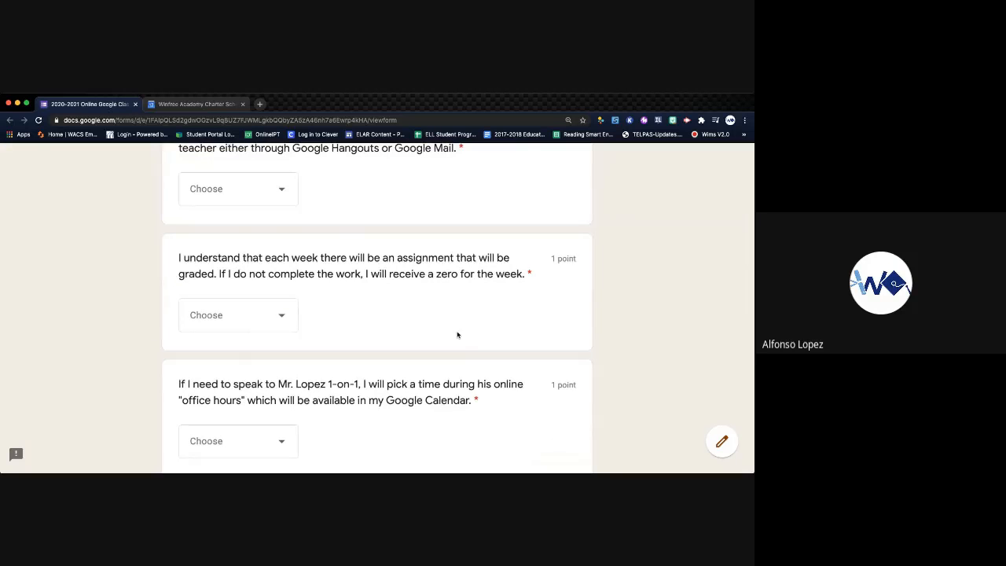
scroll(down, 3)
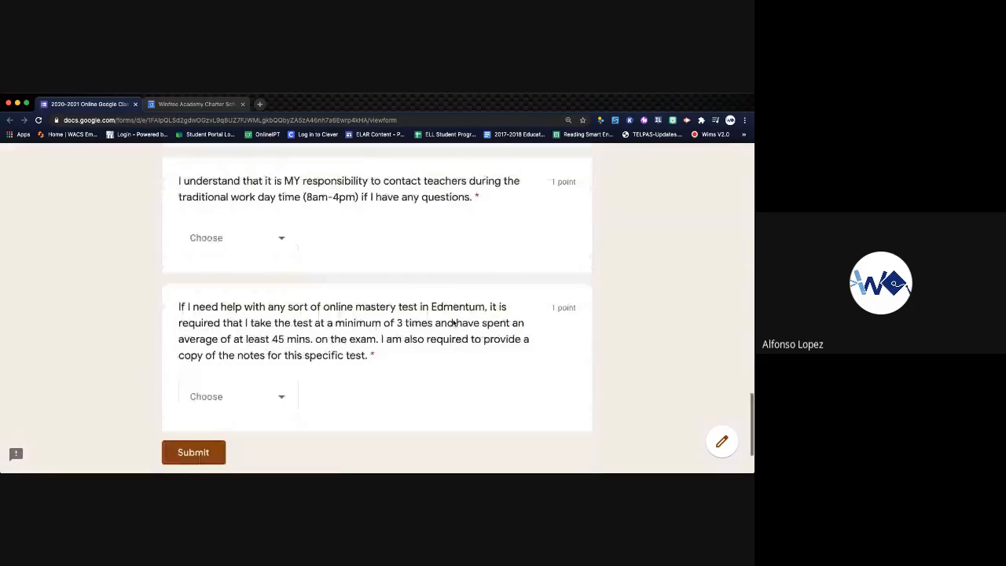
scroll(up, 3)
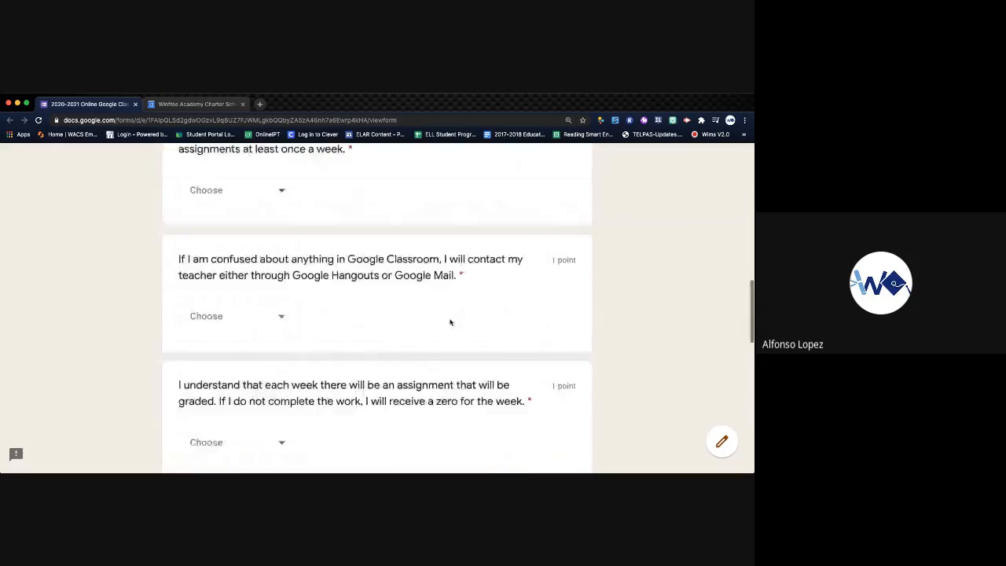
scroll(up, 3)
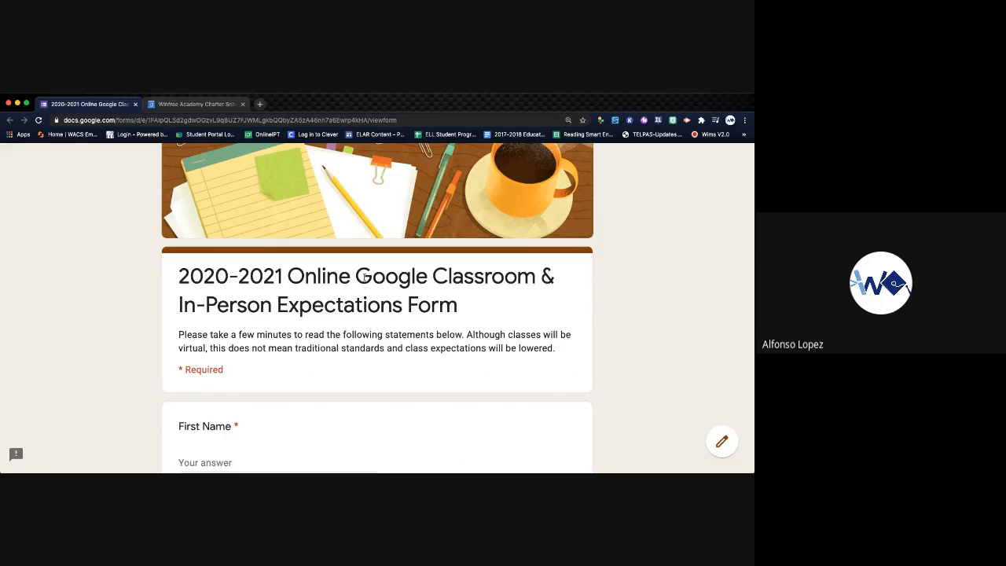
mouse_move(148, 302)
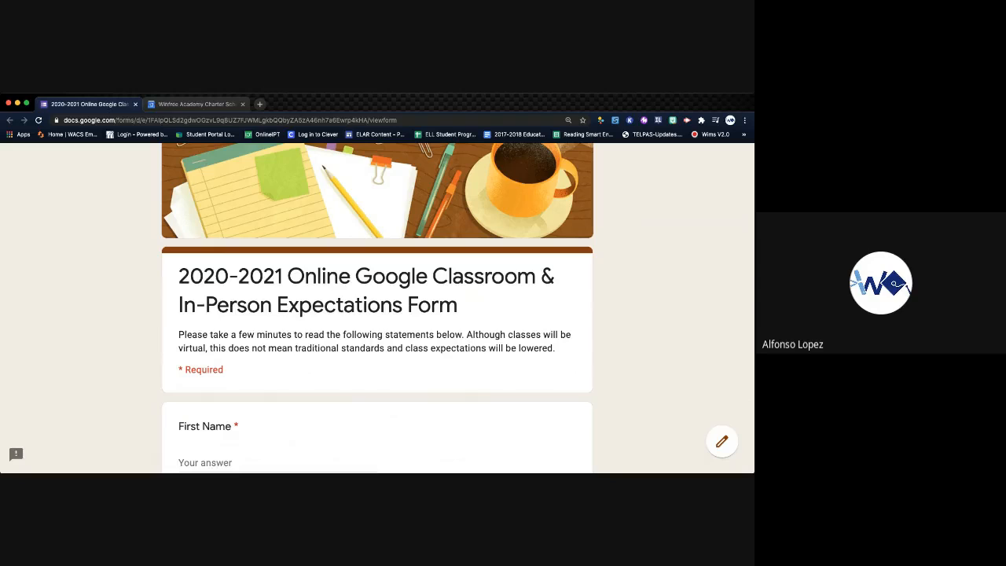
mouse_move(28, 265)
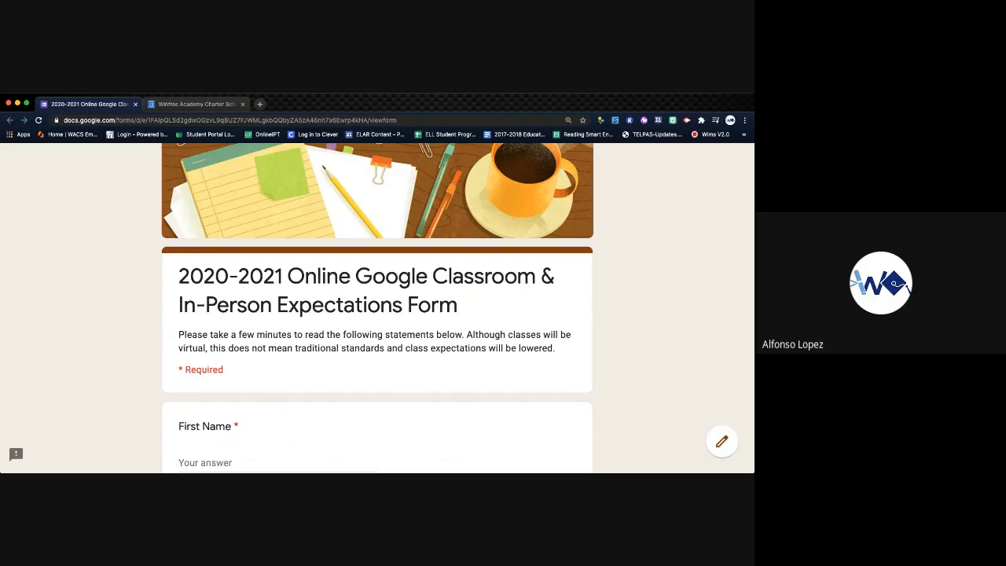
Step: Scroll to the weekly Google Classroom login statement flagged as a required question
scroll(down, 3)
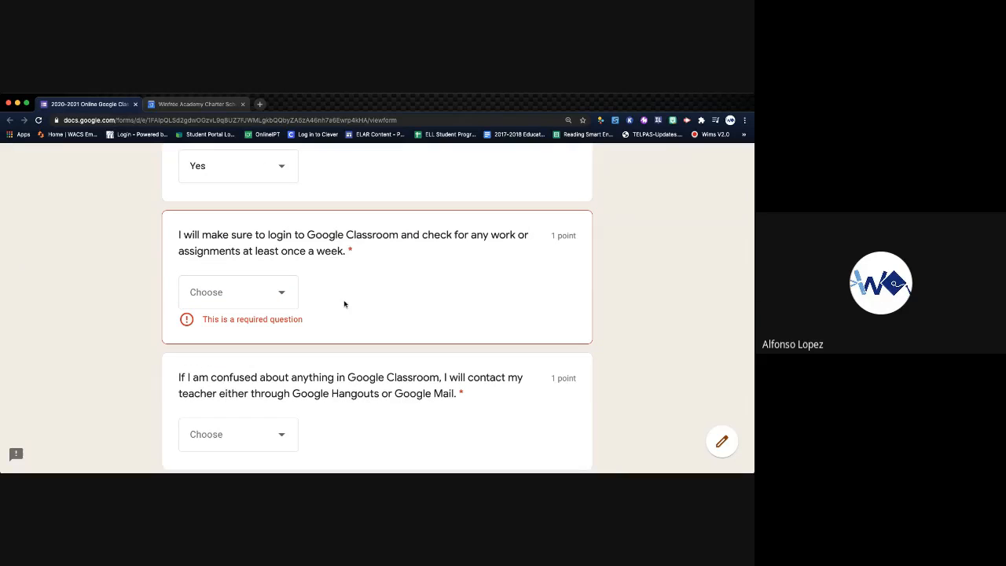
Step: Scroll back up to the form's title and introduction
double_click(252, 319)
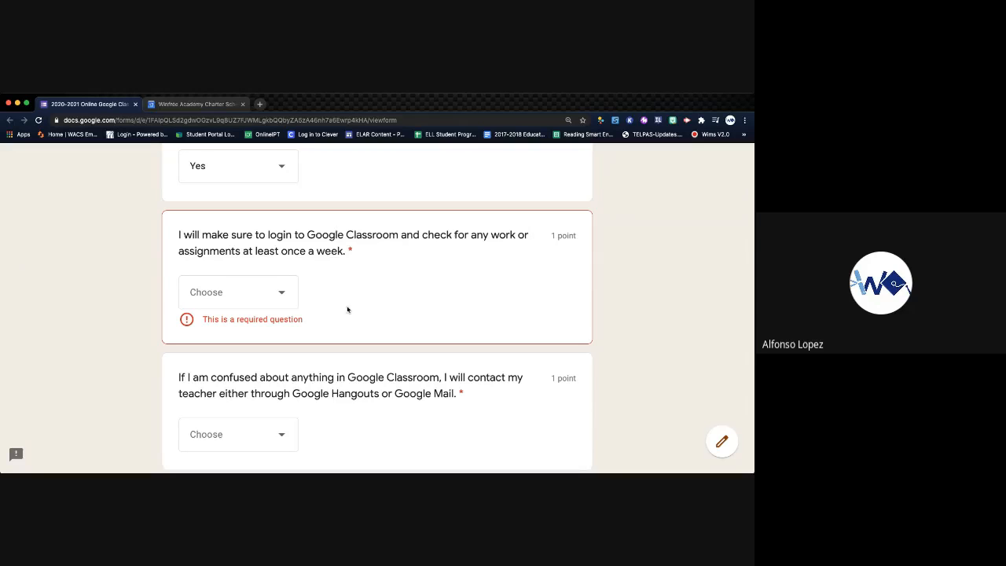
mouse_move(352, 298)
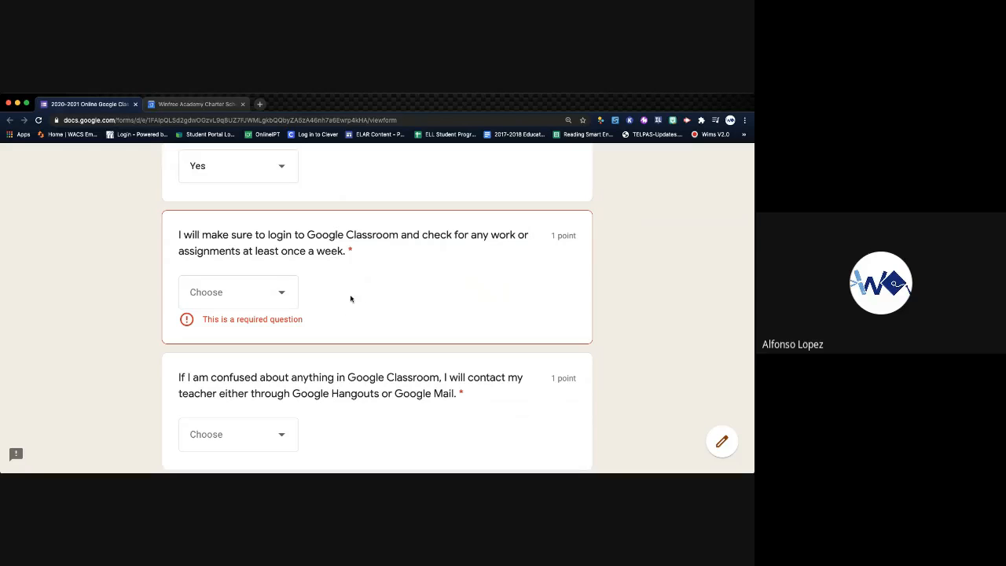
scroll(up, 3)
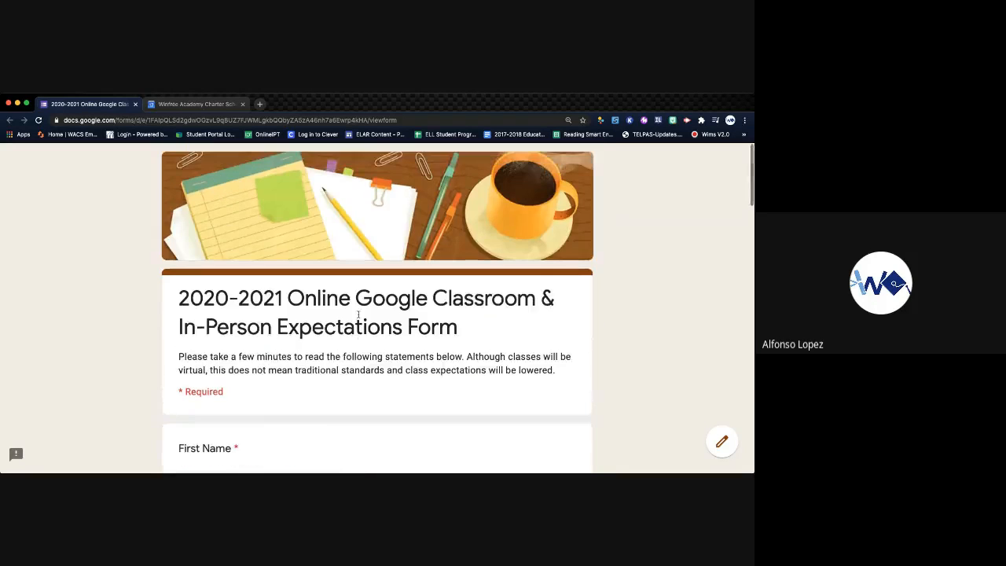